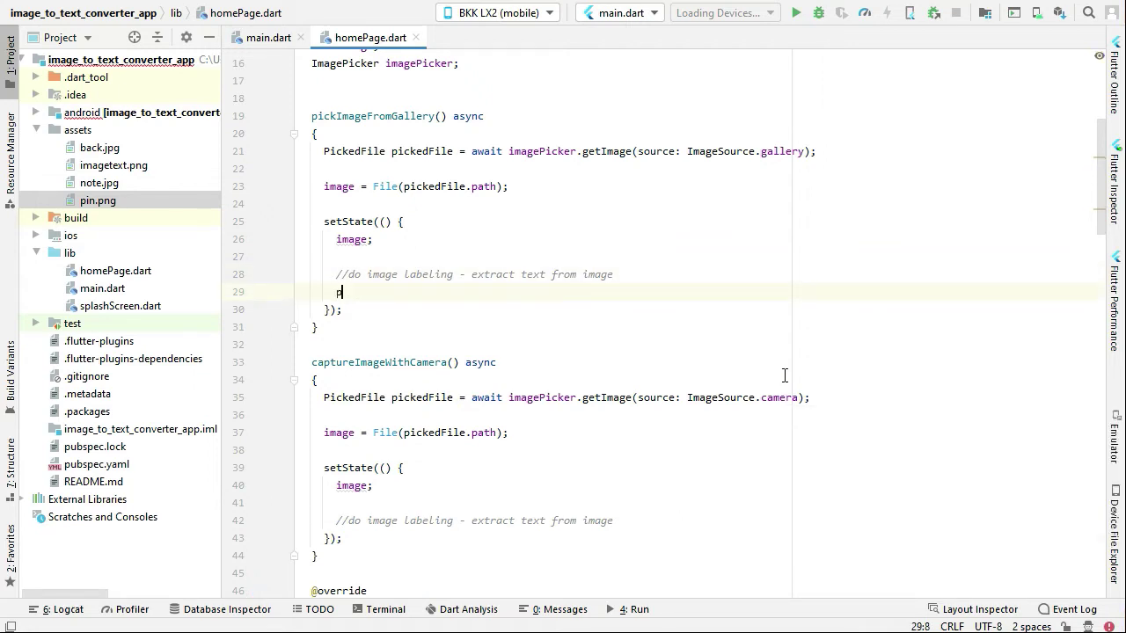
# Step: Call performImageLabeling(); after the gallery image is picked
pyautogui.write('erform')
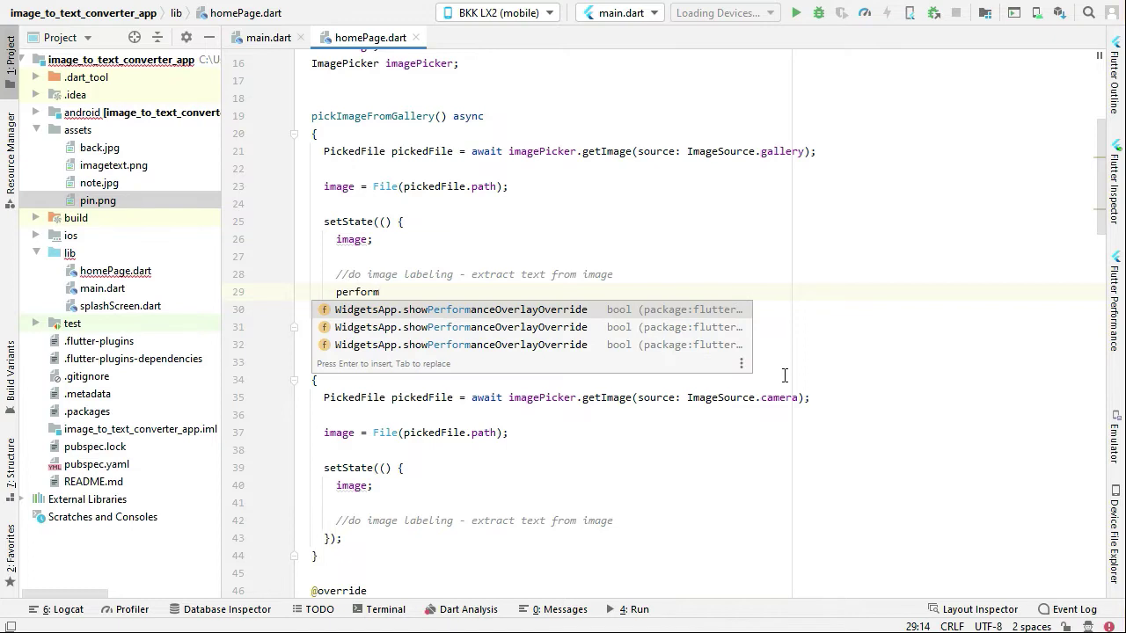
pyautogui.write('ImageLabeling(')
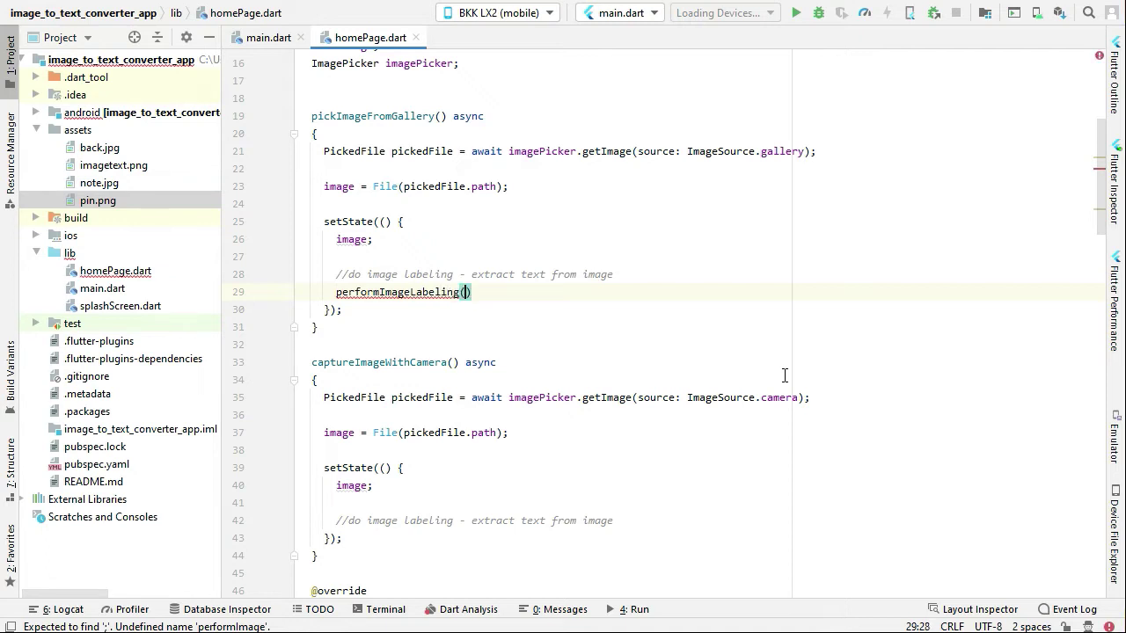
pyautogui.write(';')
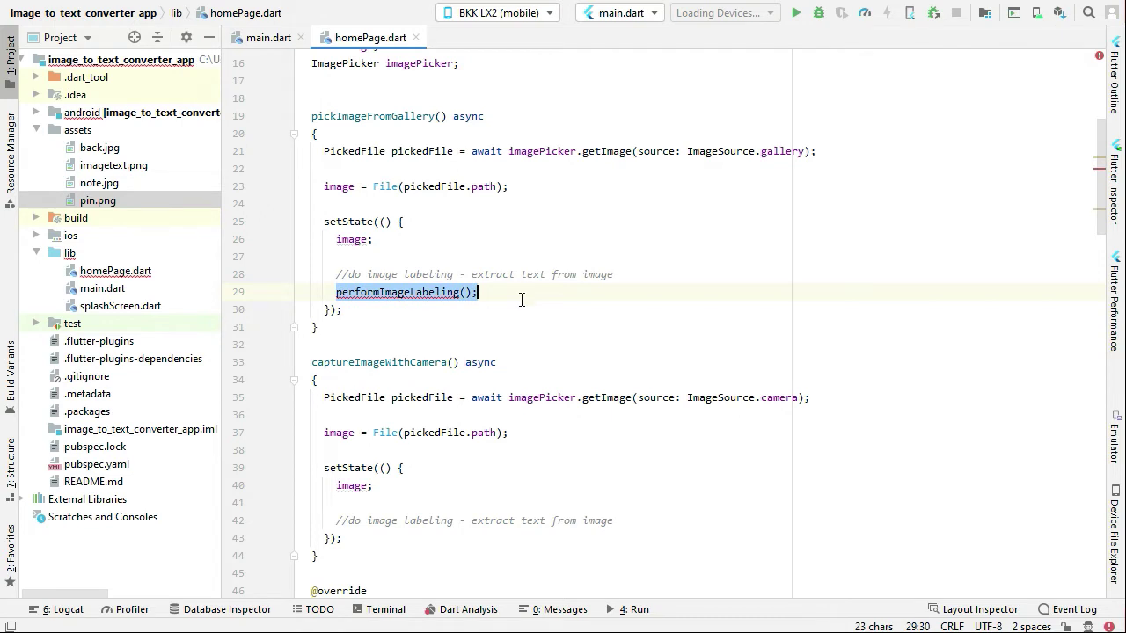
# Step: Start a performImageLabeling() method stub below the camera capture handler
pyautogui.scroll(-3)
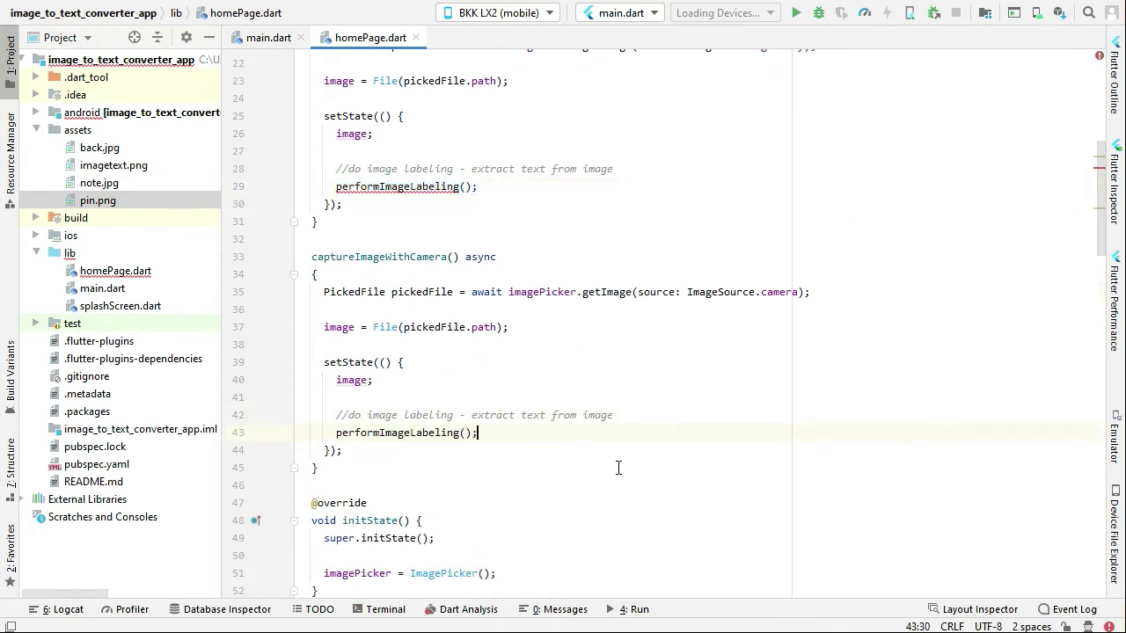
pyautogui.doubleClick(394, 433)
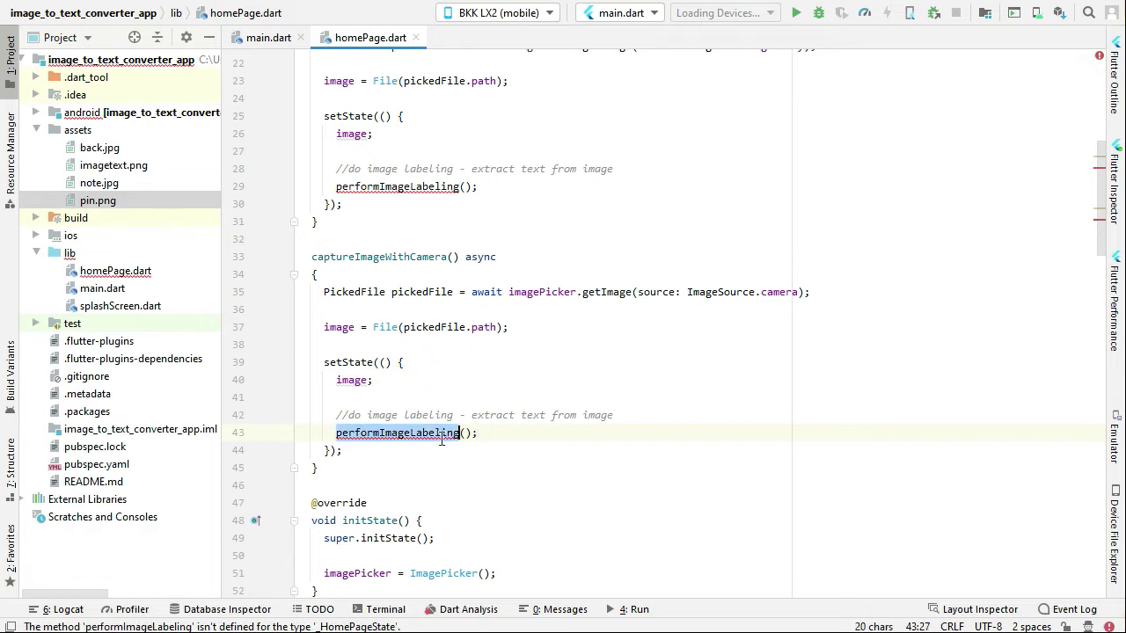
pyautogui.click(408, 468)
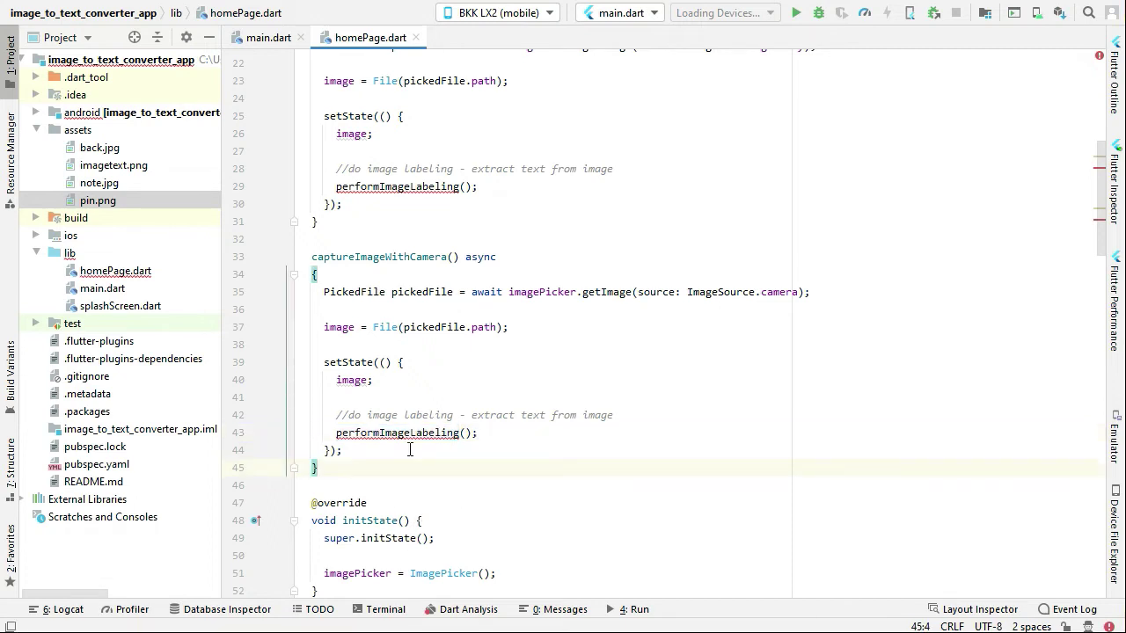
pyautogui.write('performImageLabeling(')
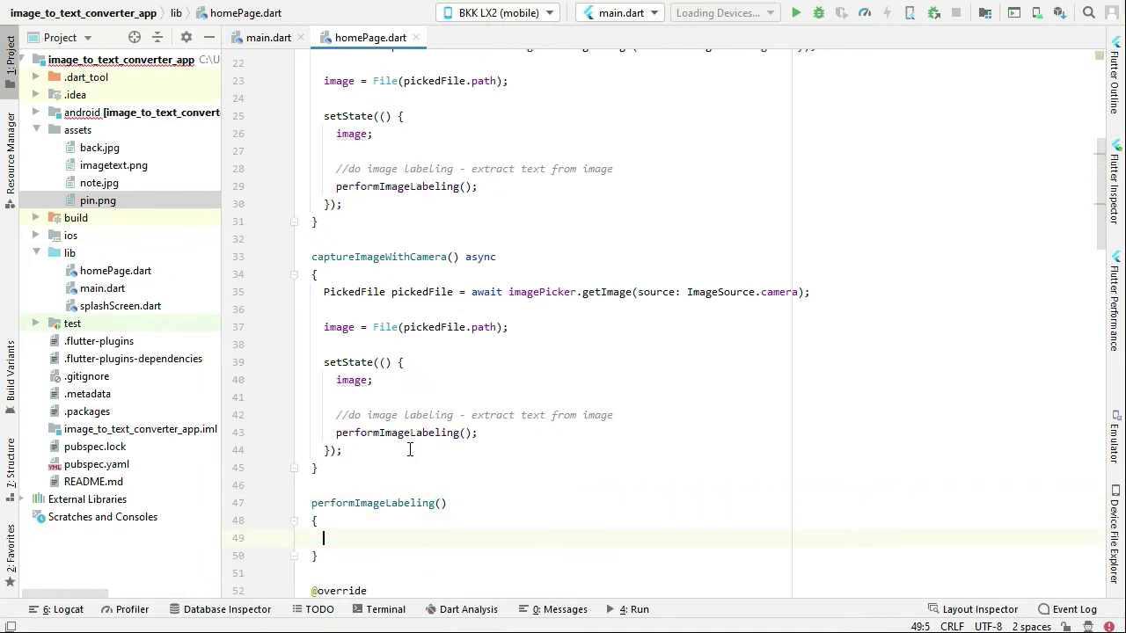
# Step: Declare final FirebaseVisionImage built with FirebaseVisionImage.fromFile(image)
pyautogui.write('final')
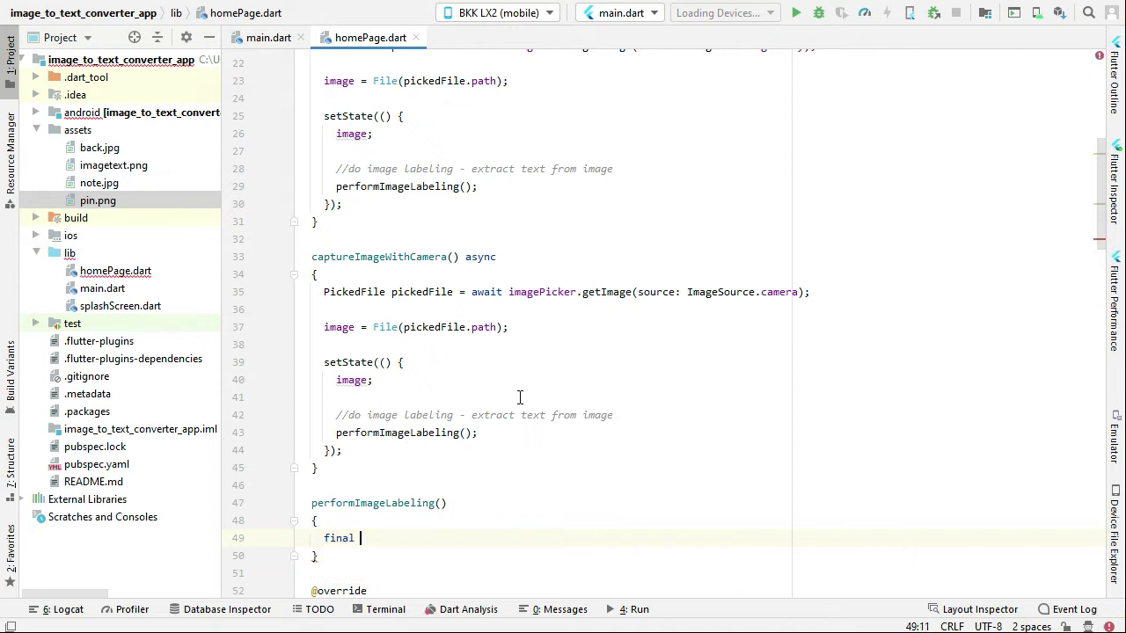
pyautogui.write('FirebaseV')
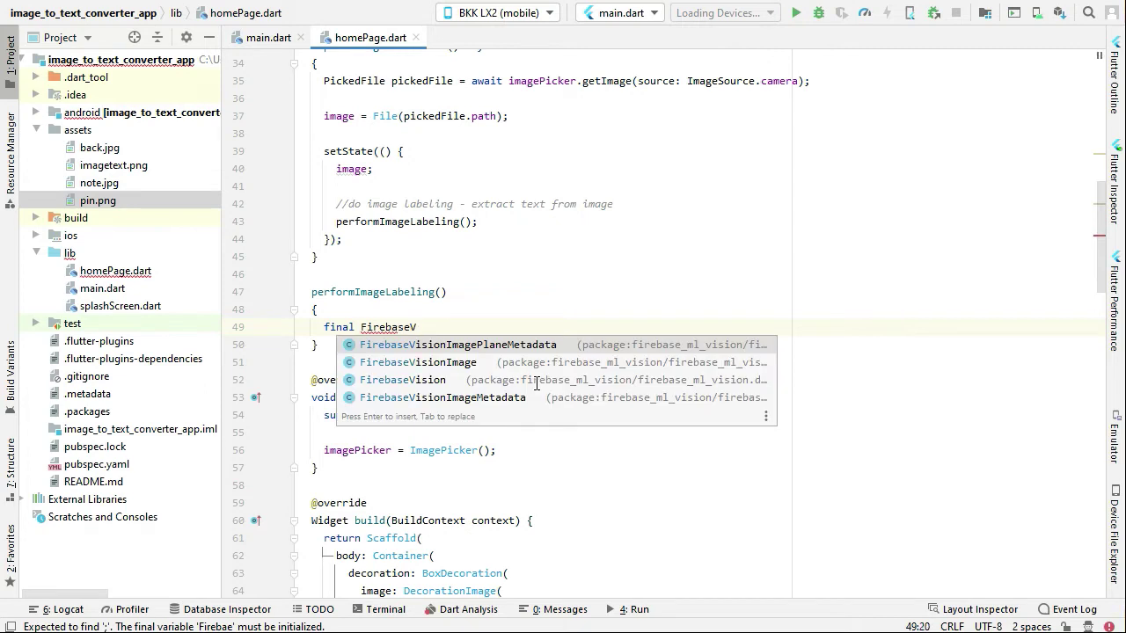
pyautogui.click(415, 363)
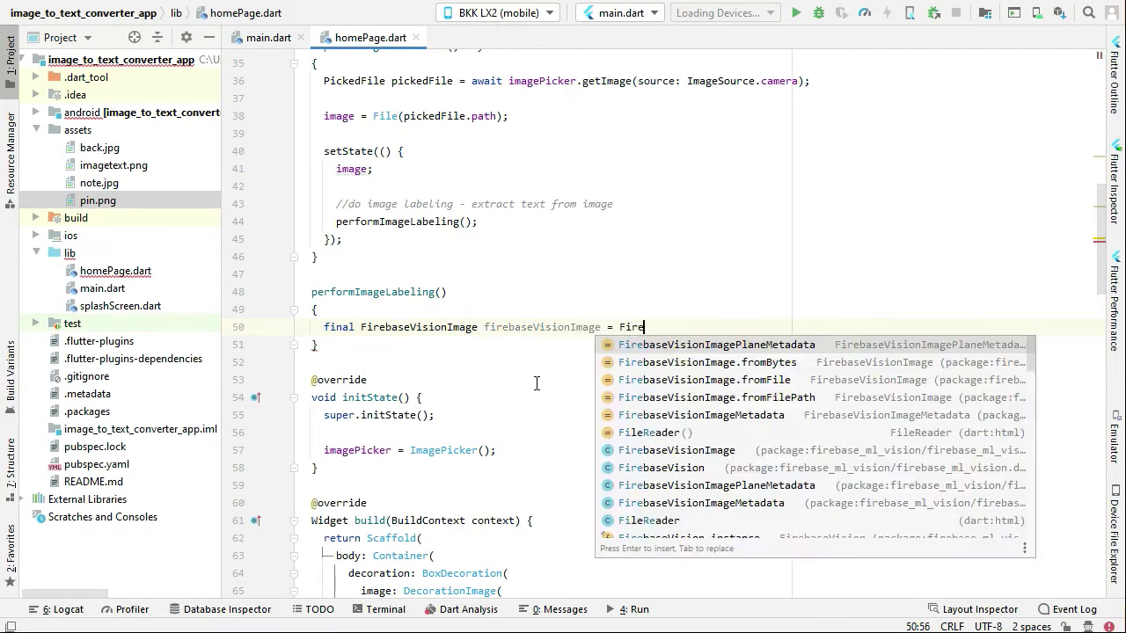
pyautogui.write('base')
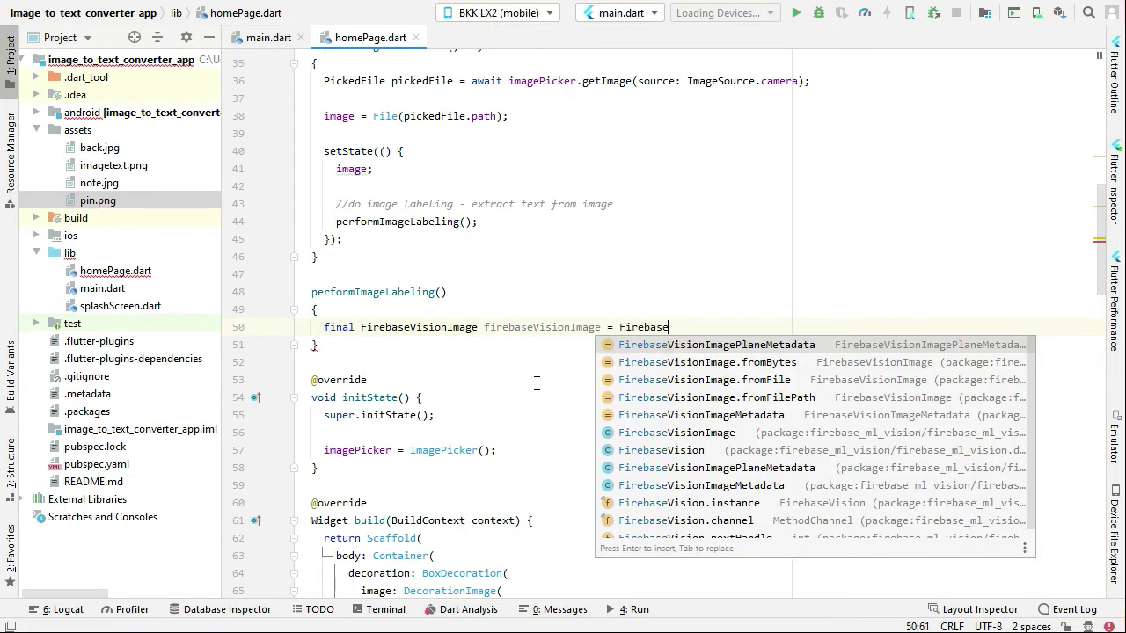
pyautogui.write('V')
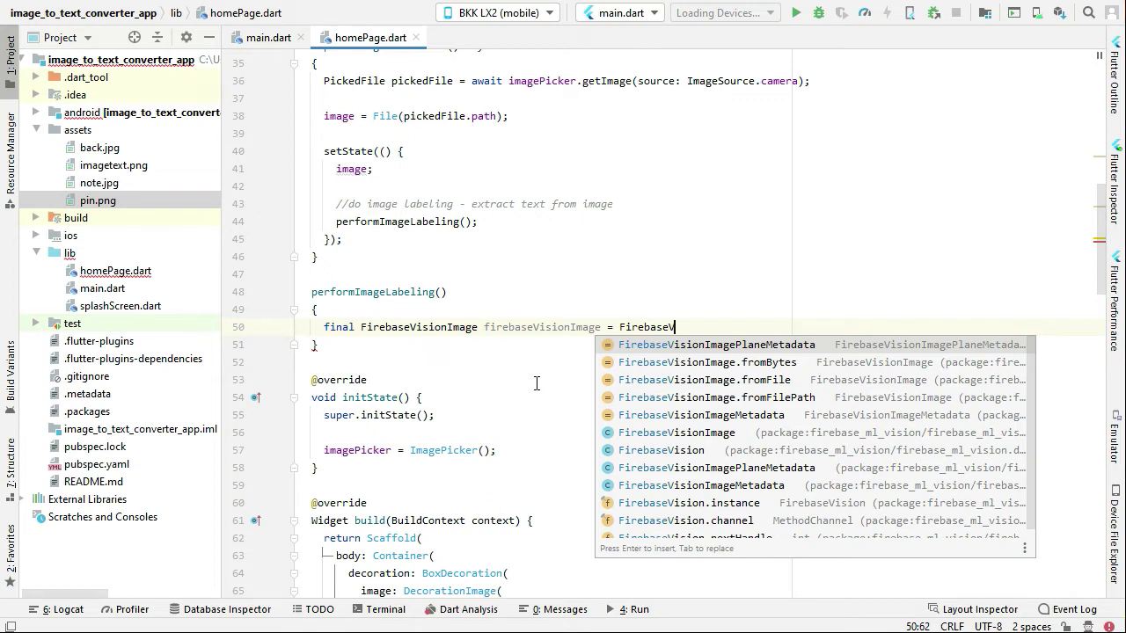
pyautogui.click(722, 380)
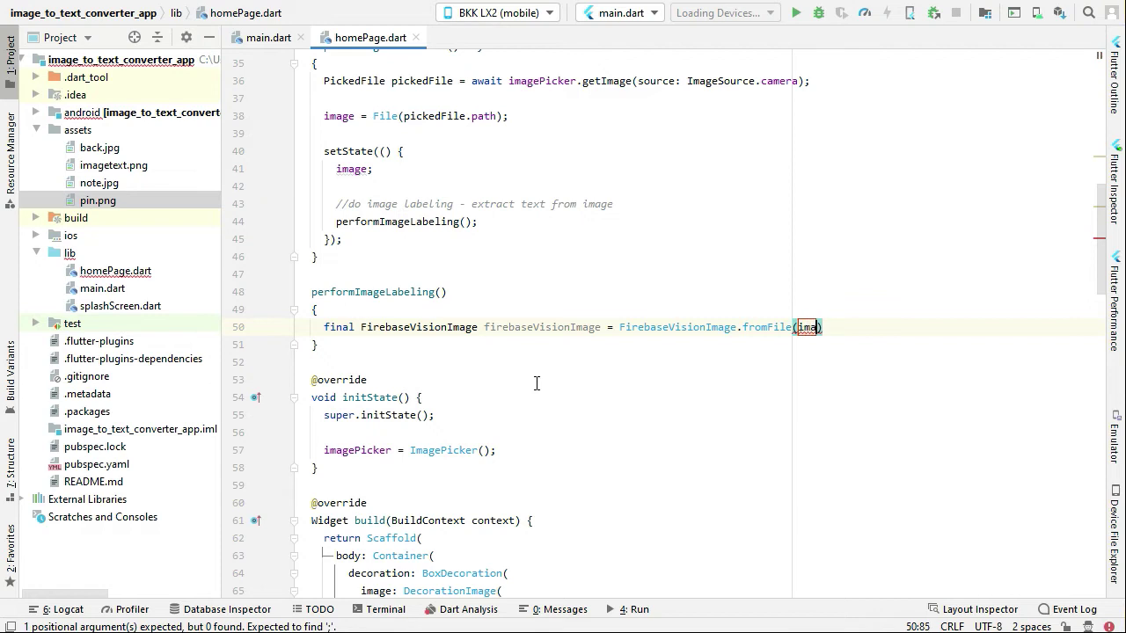
pyautogui.write('ge')
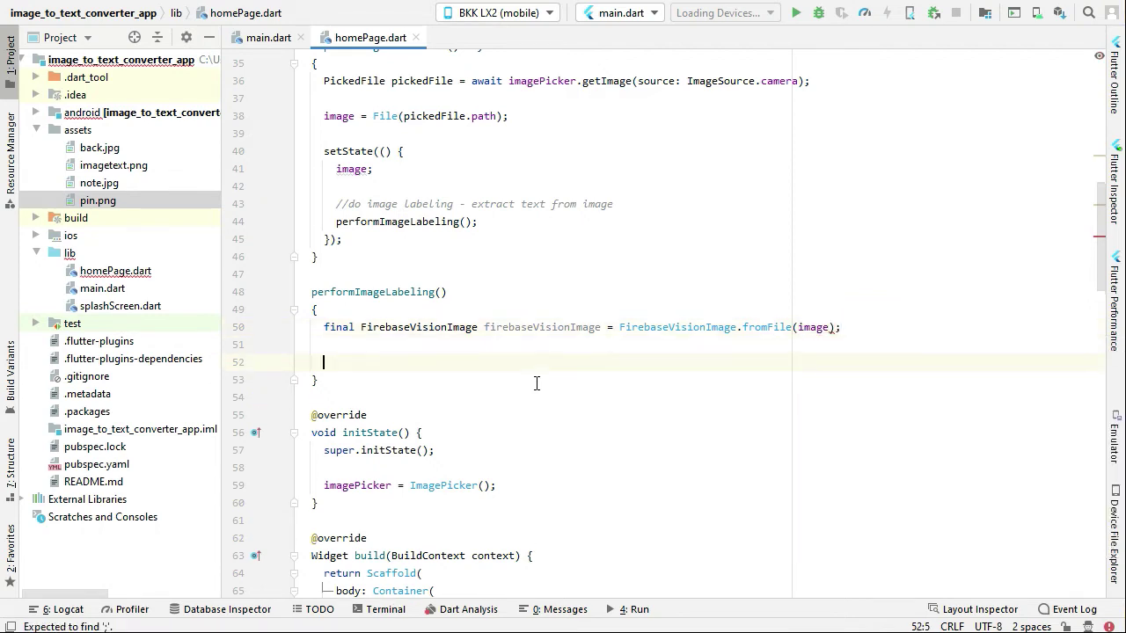
# Step: Declare final TextRecognizer recognizer from FirebaseVision.instance.textRecognizer()
pyautogui.write('final')
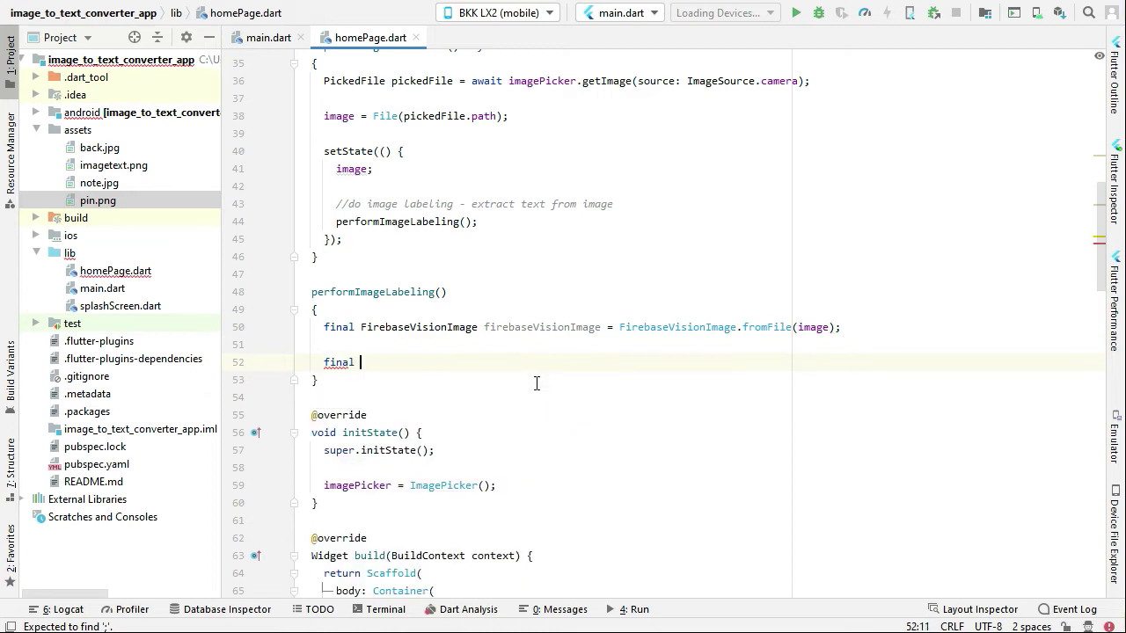
pyautogui.write('Text')
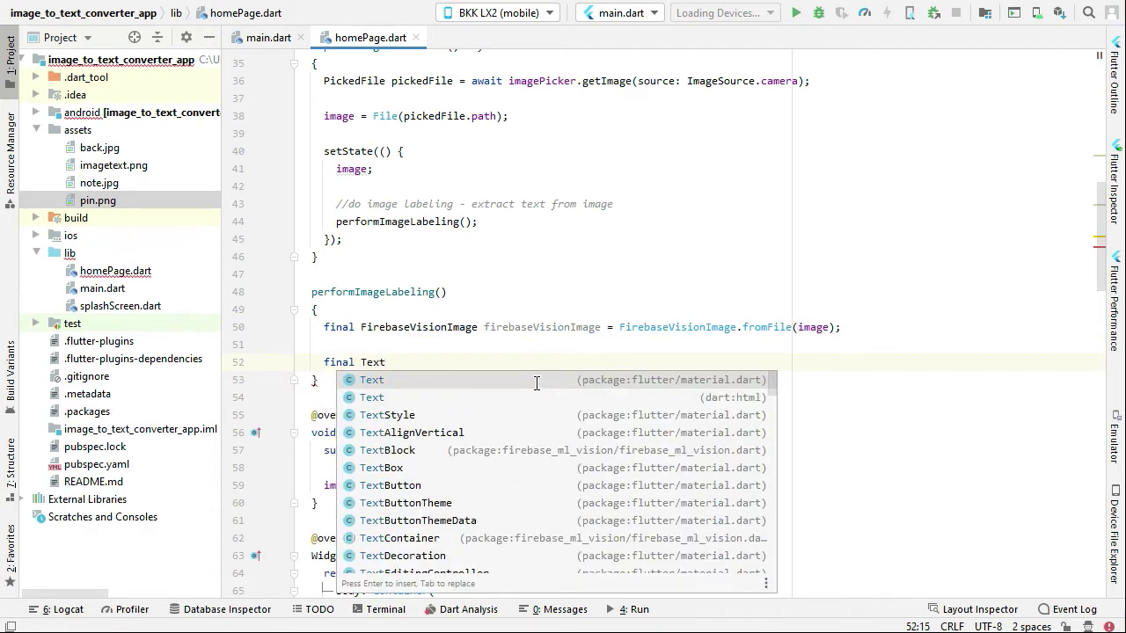
pyautogui.write('Reco')
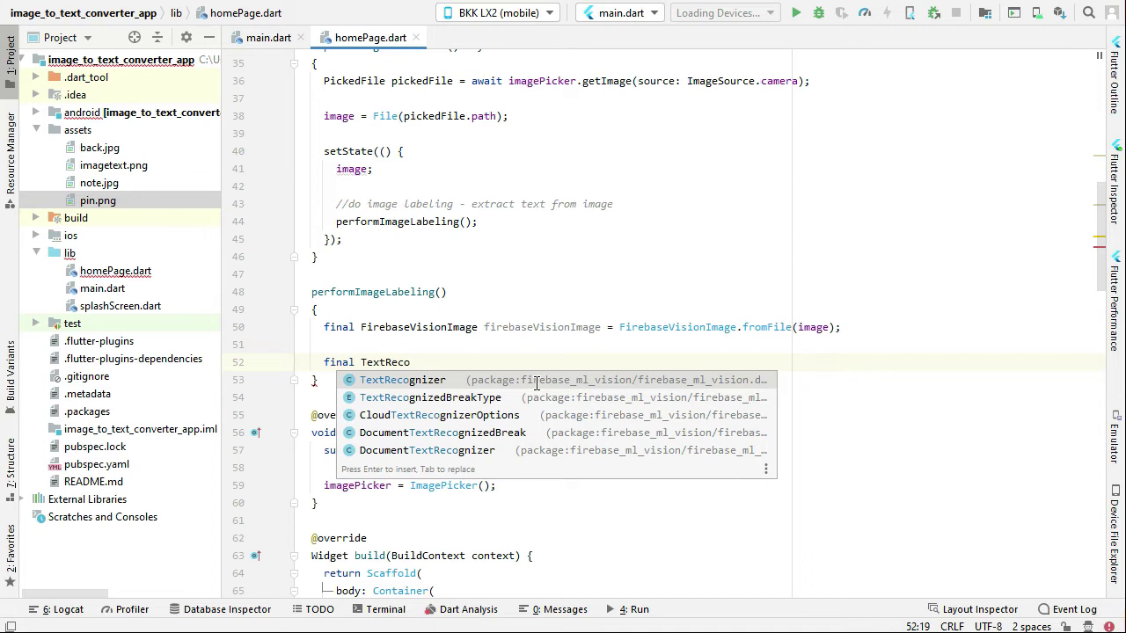
pyautogui.press('Enter')
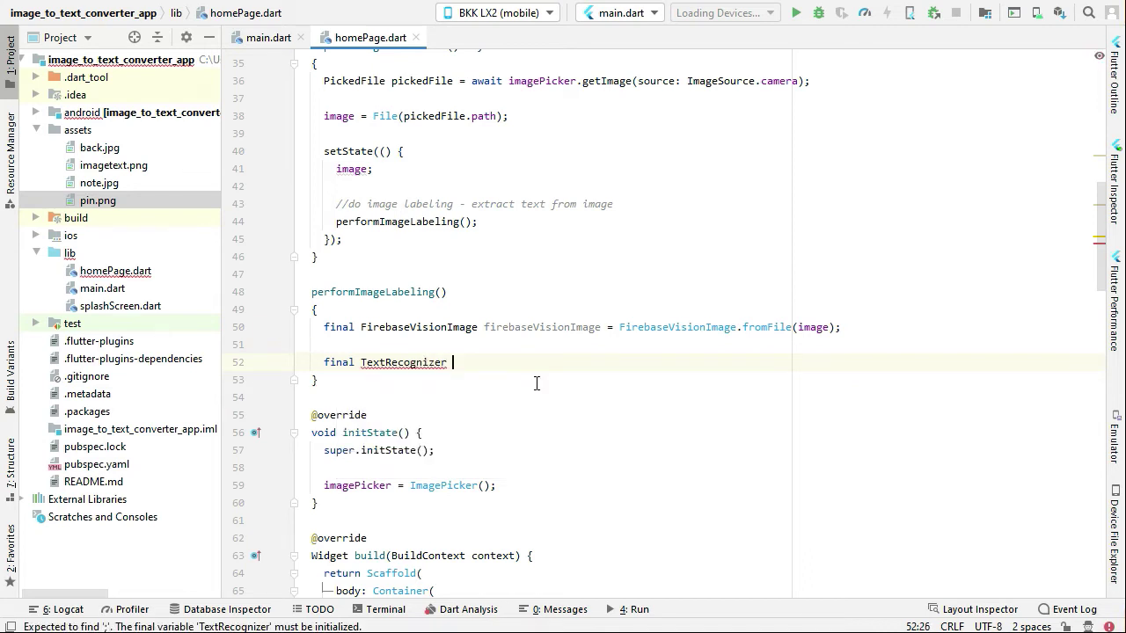
pyautogui.write('recognizer =')
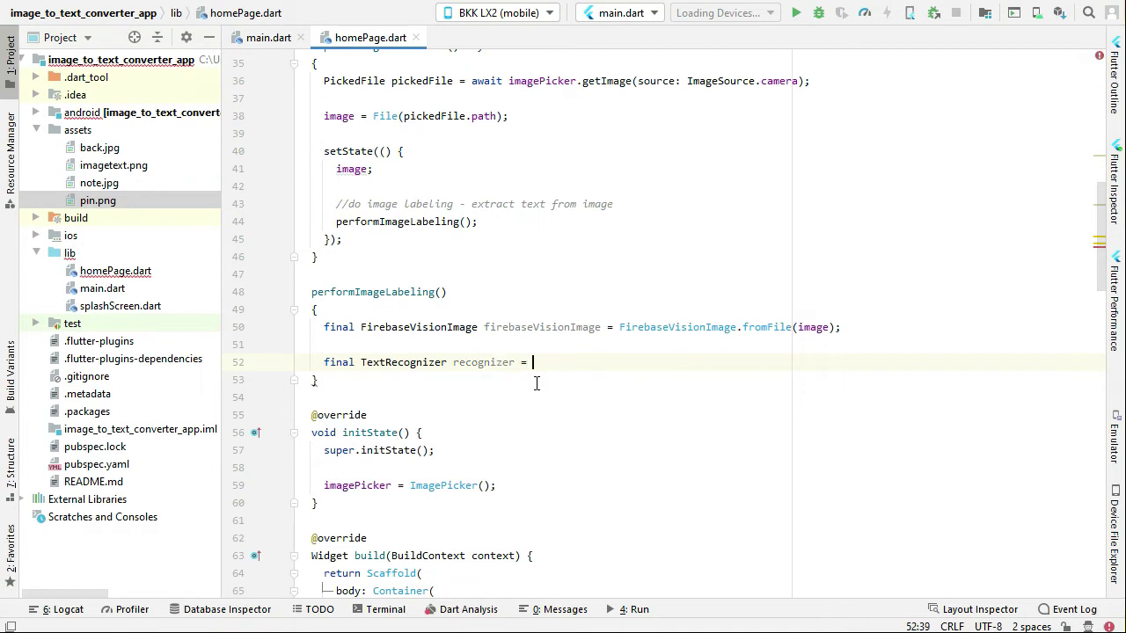
pyautogui.write('FirebaseVision.instance.textRecognizer();')
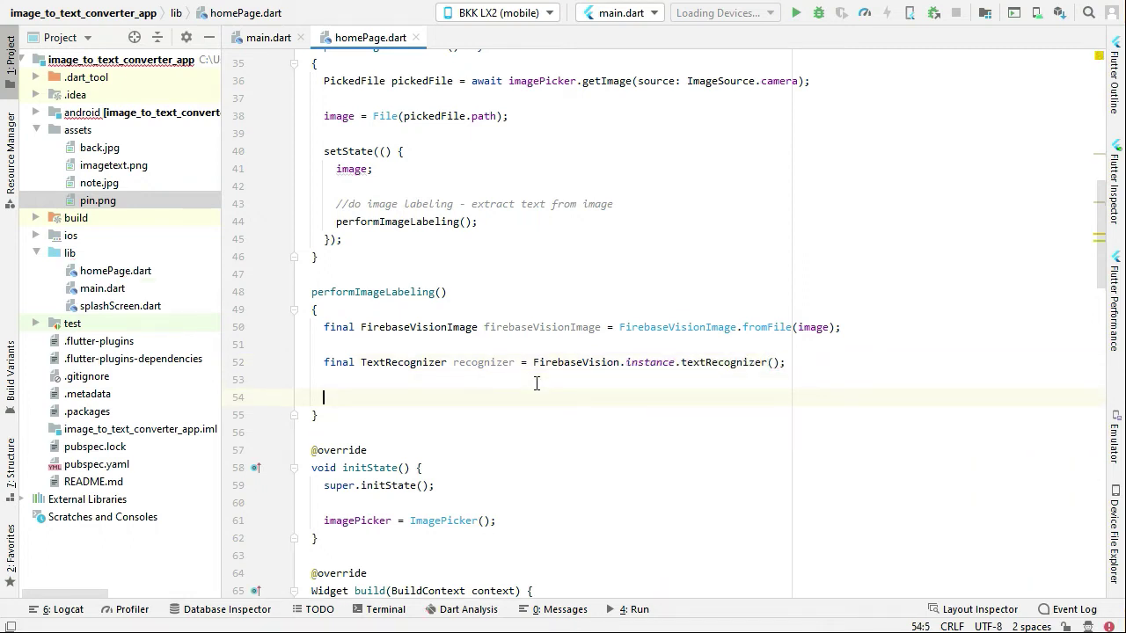
# Step: Declare VisionText visionText = await ... and mark performImageLabeling async
pyautogui.write('VisionText')
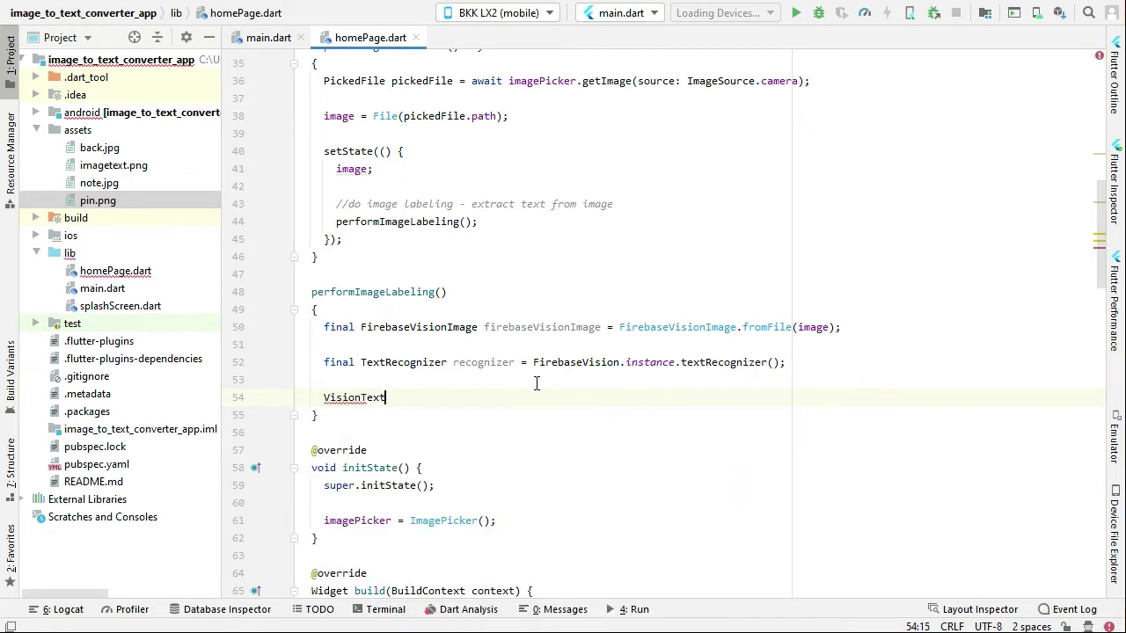
pyautogui.write('visionText =')
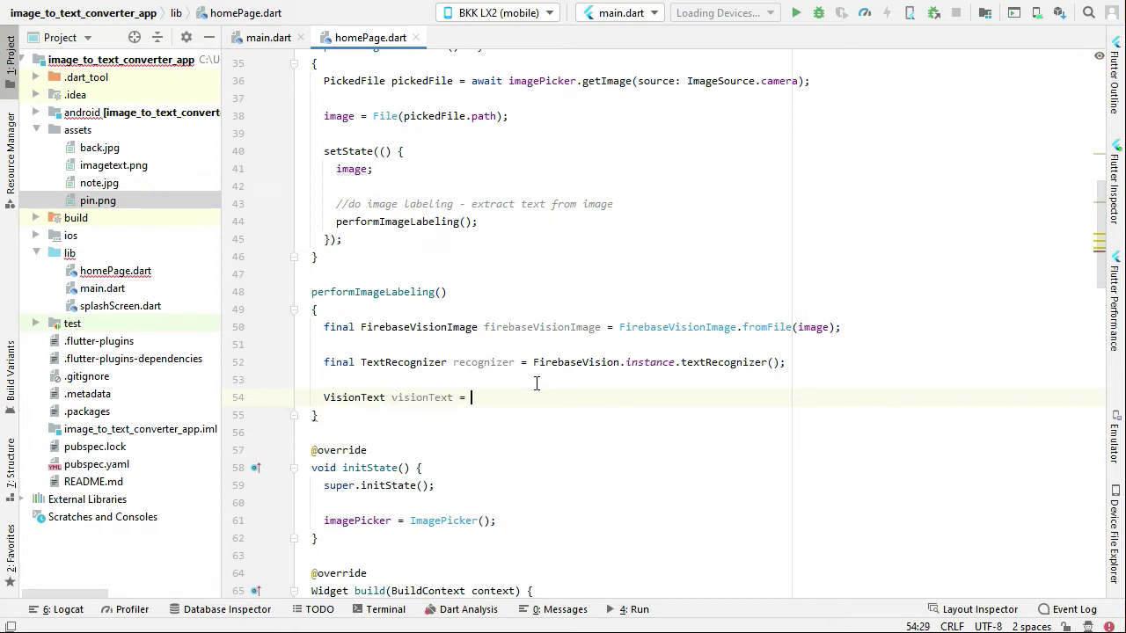
pyautogui.write('aw')
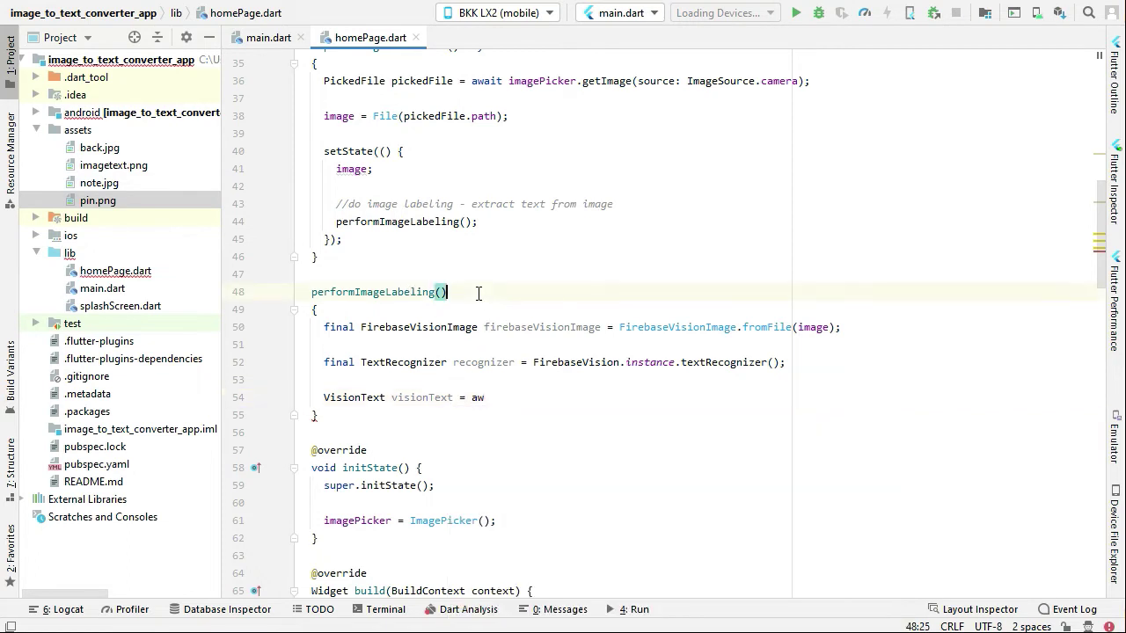
pyautogui.write('async')
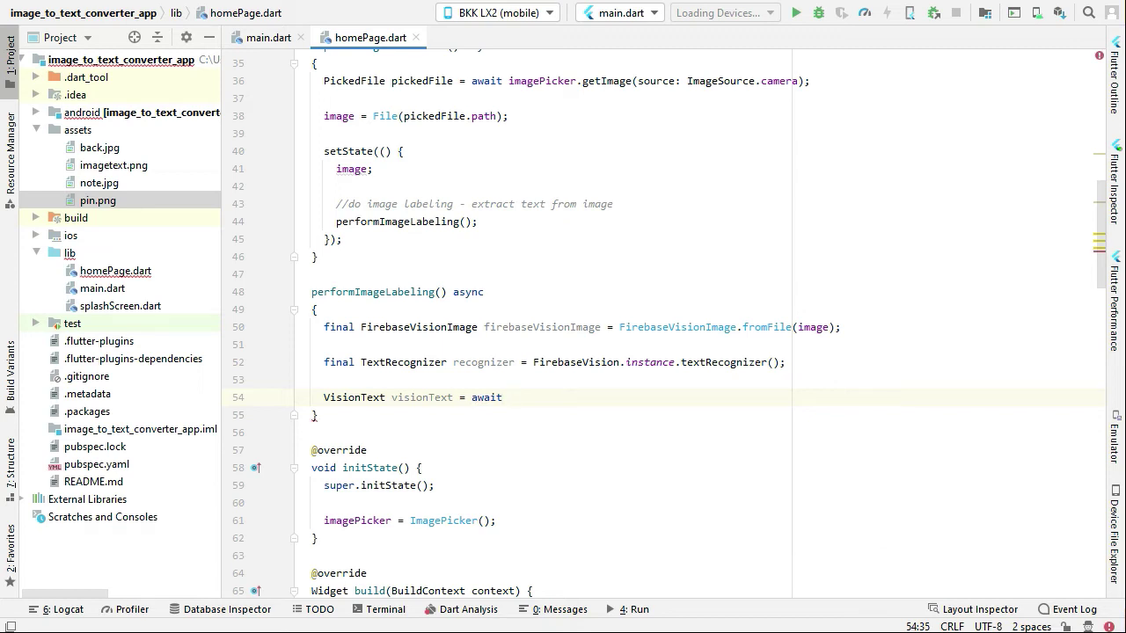
# Step: Complete recognizer.processImage(firebaseVisionImage) and begin the result assignment
pyautogui.write('recognizer.processImage(')
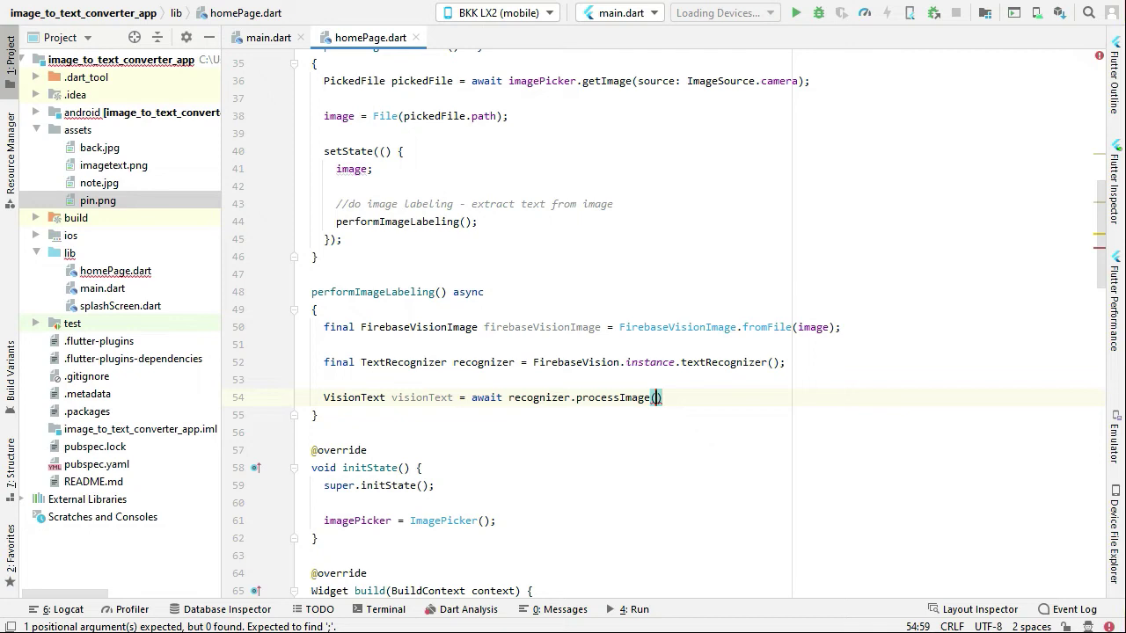
pyautogui.write('firebaseVisionImage')
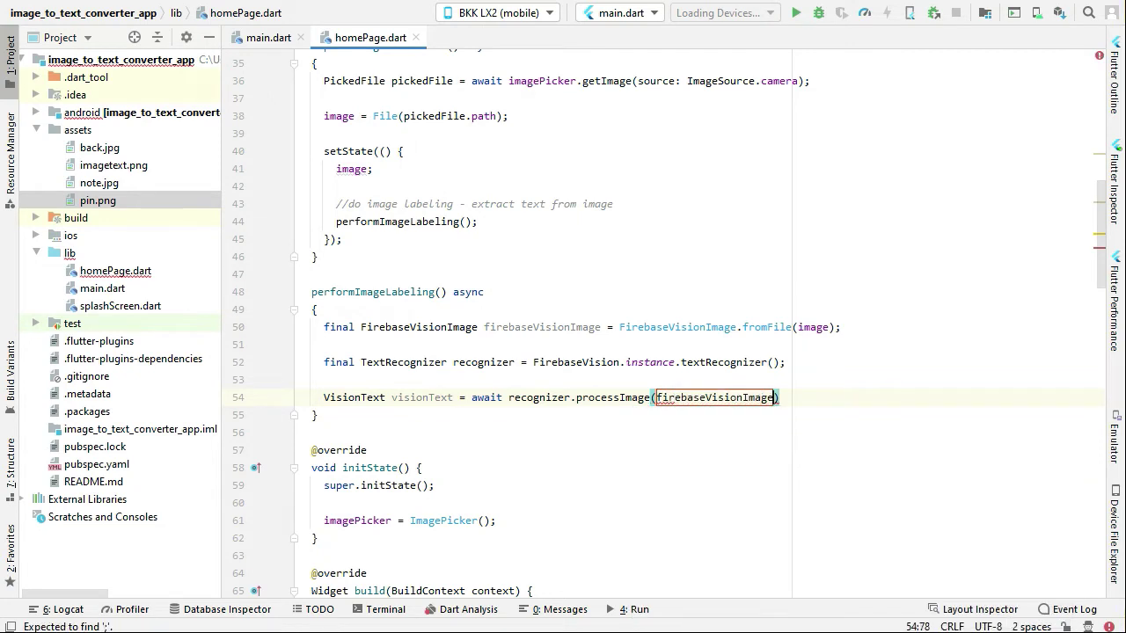
pyautogui.doubleClick(542, 327)
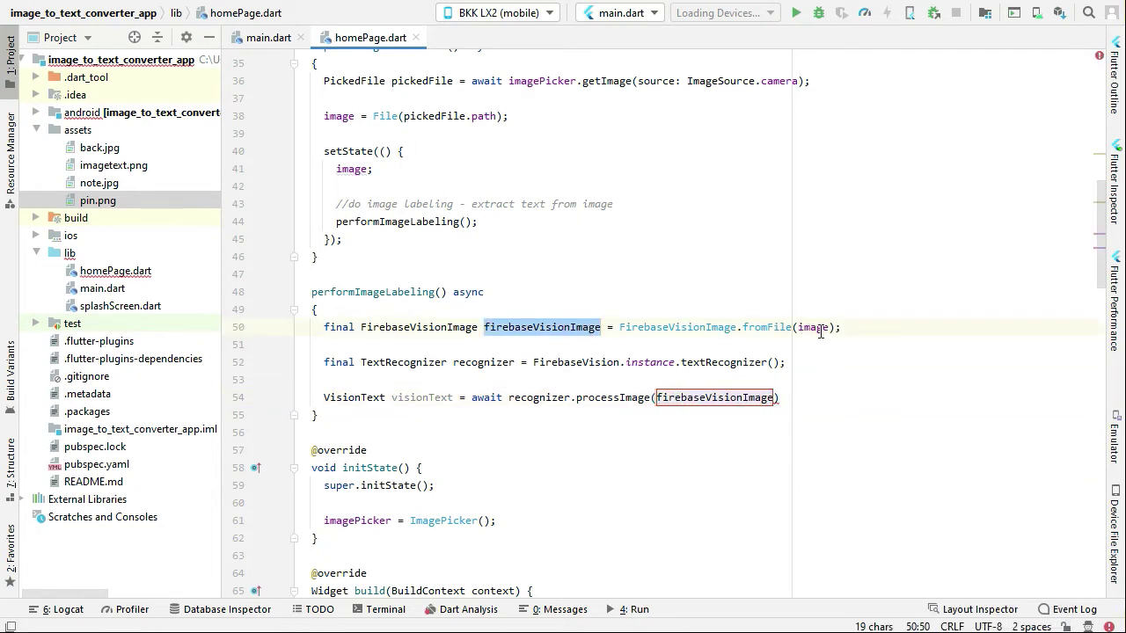
pyautogui.moveTo(813, 327)
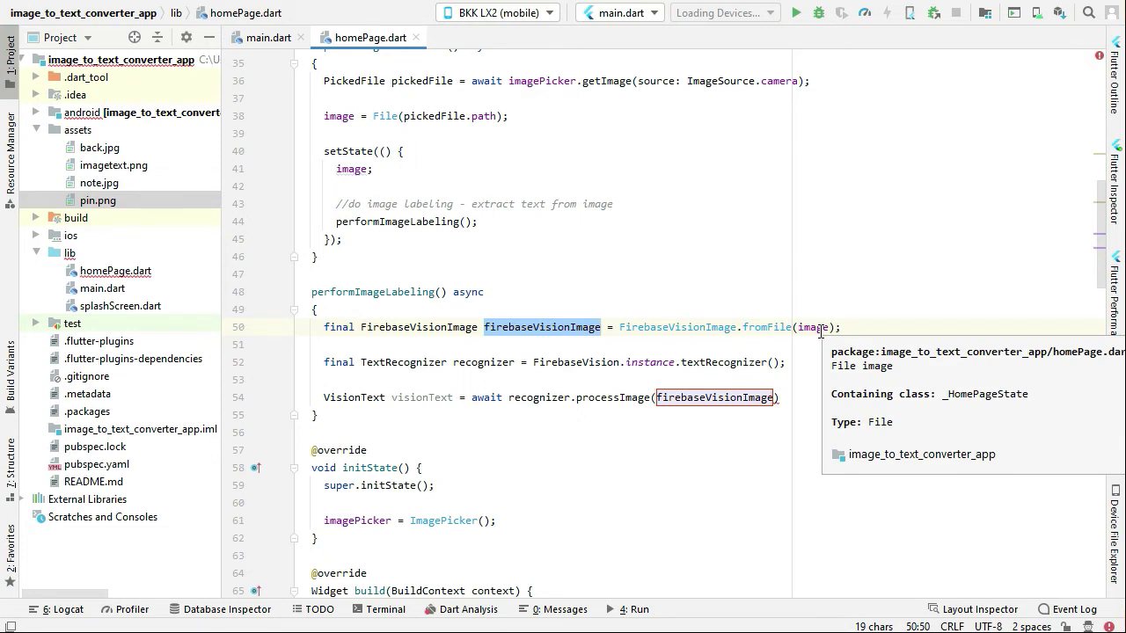
pyautogui.moveTo(796, 405)
pyautogui.write(';')
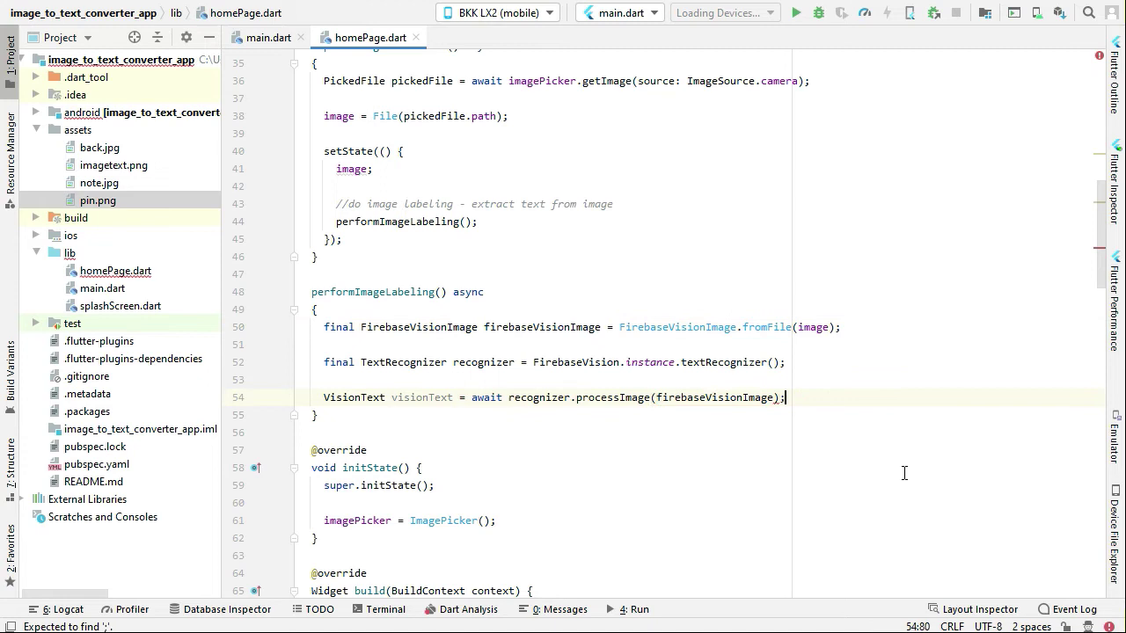
pyautogui.write('result =')
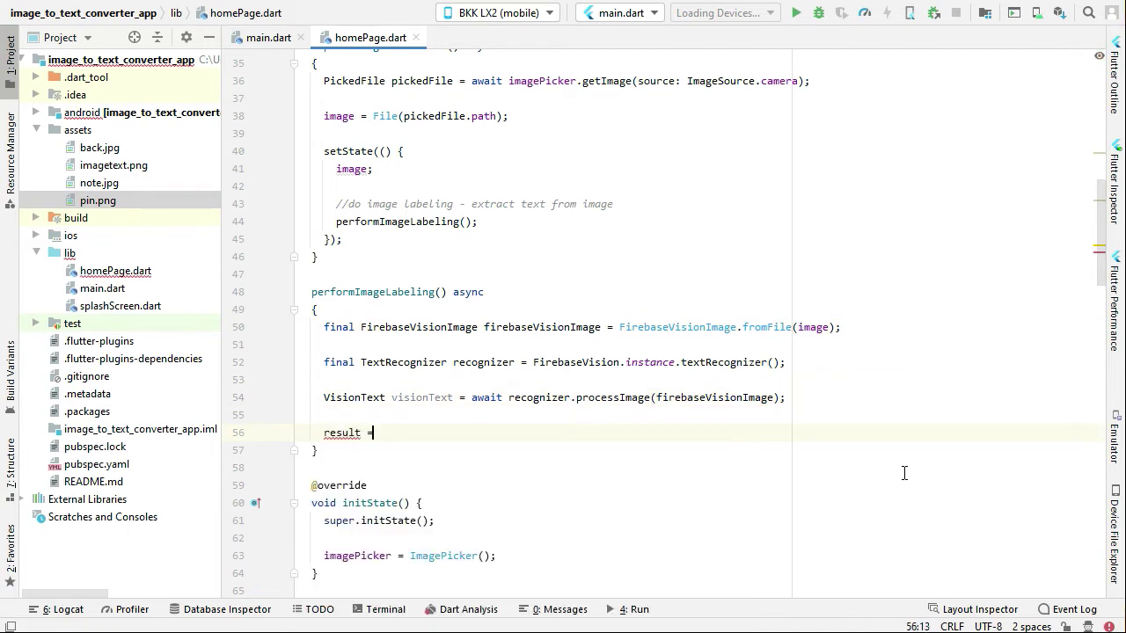
# Step: Initialize result to "" and loop over TextBlock block in visionText.blocks inside setState
pyautogui.write('"";')
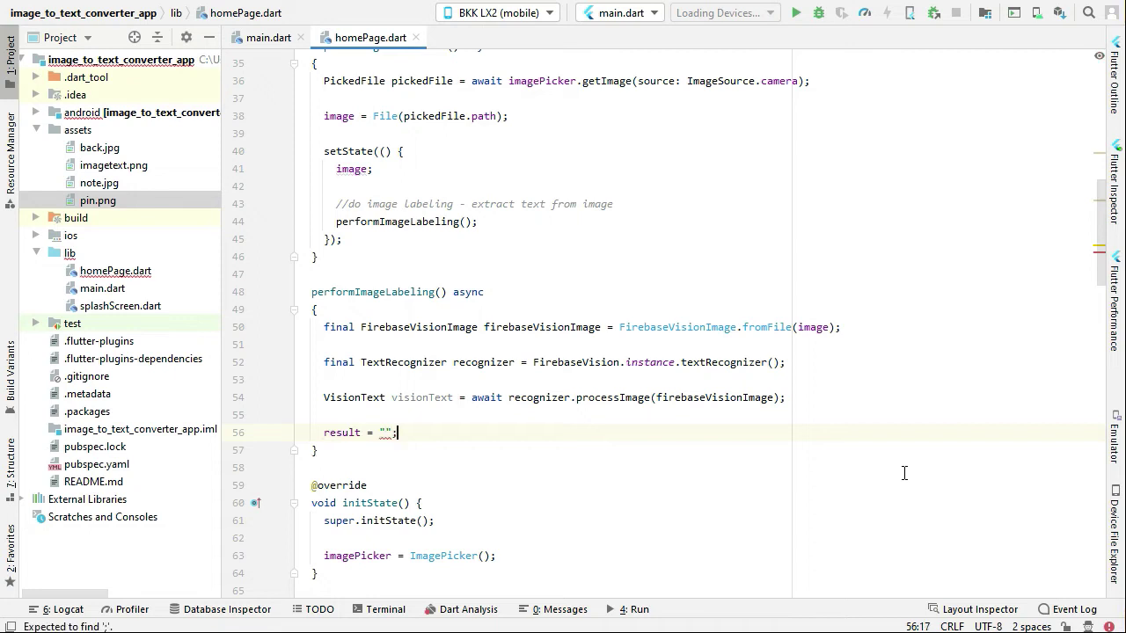
pyautogui.write('setState(() {')
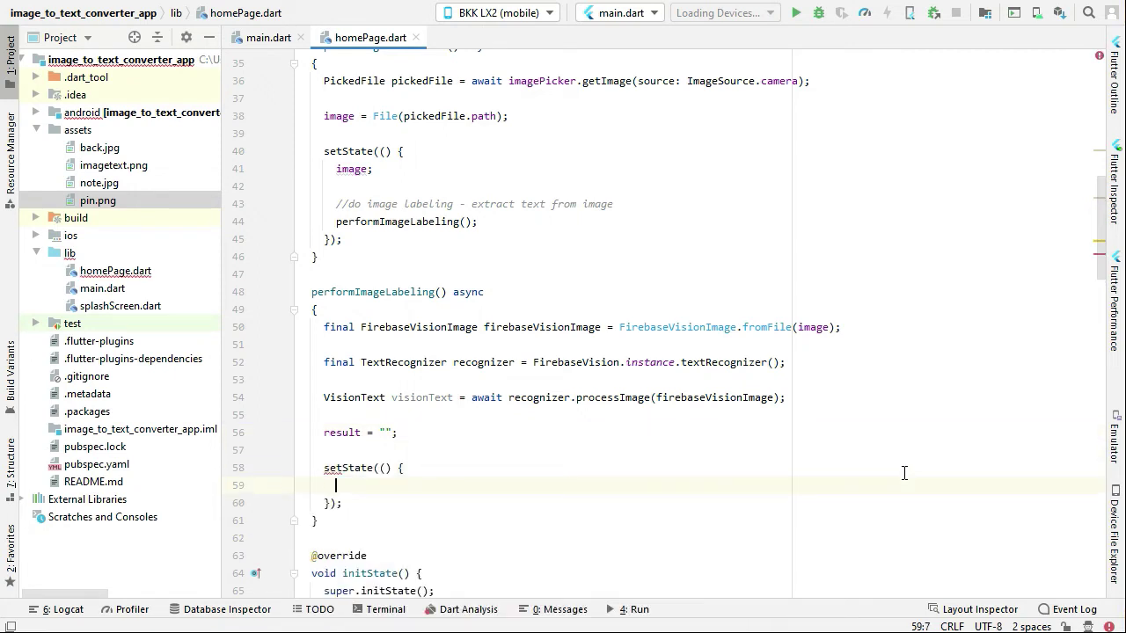
pyautogui.write('for(')
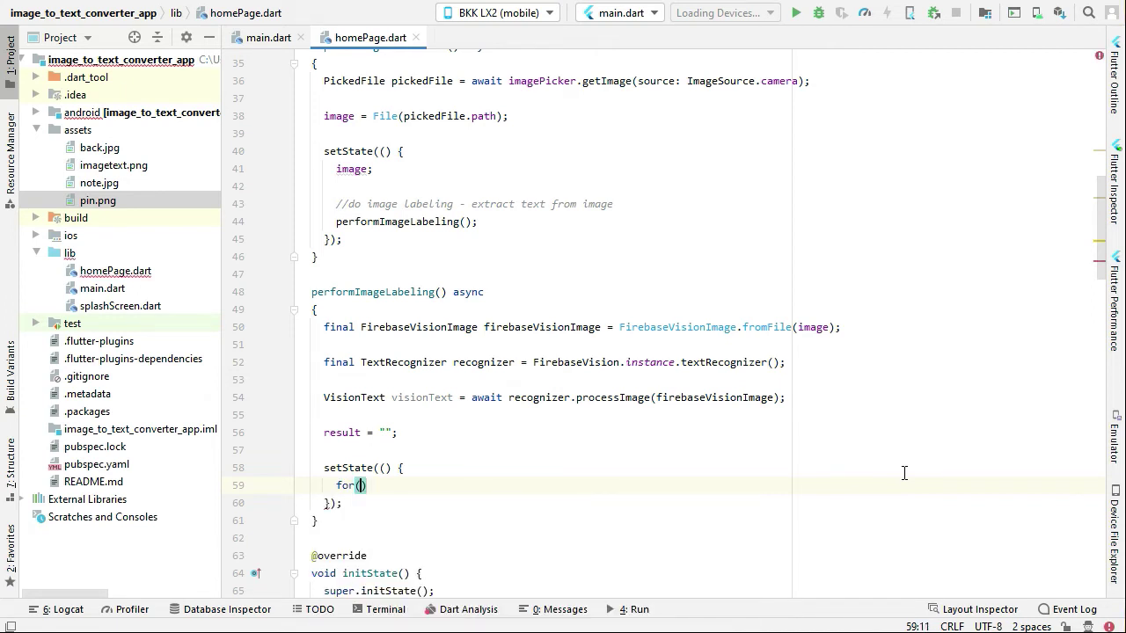
pyautogui.write('TextBlock')
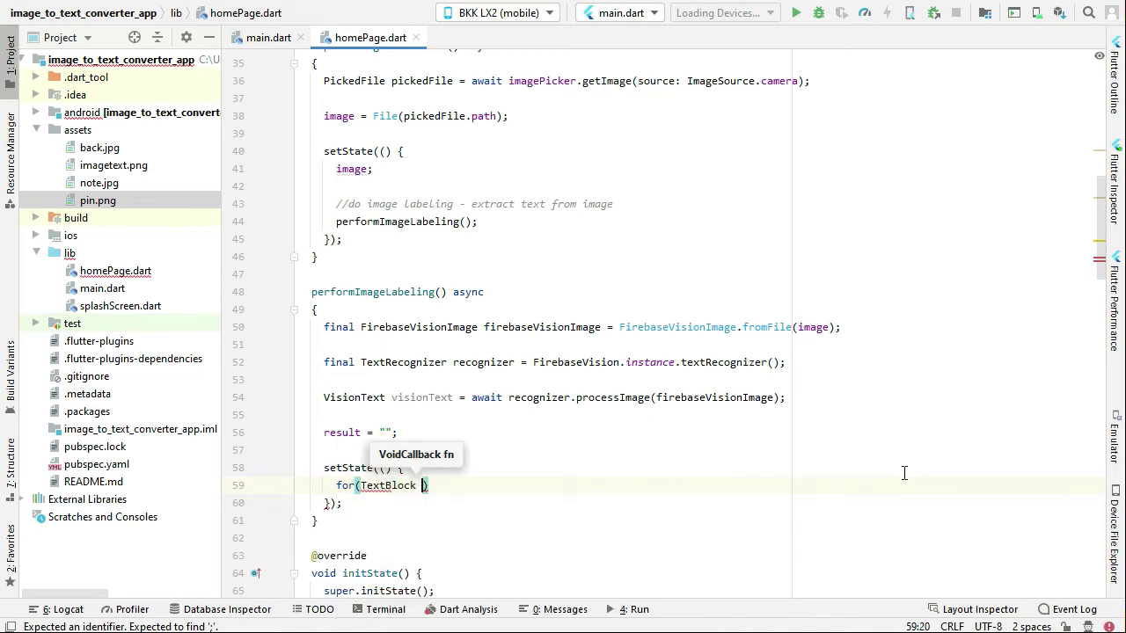
pyautogui.write('block in')
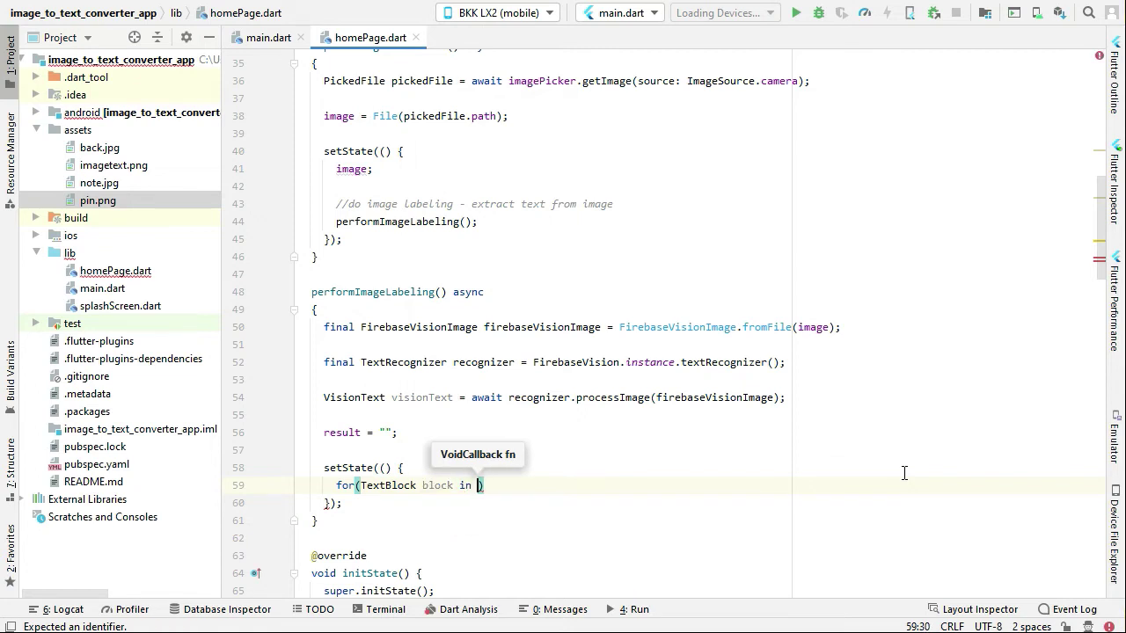
pyautogui.write('visionText')
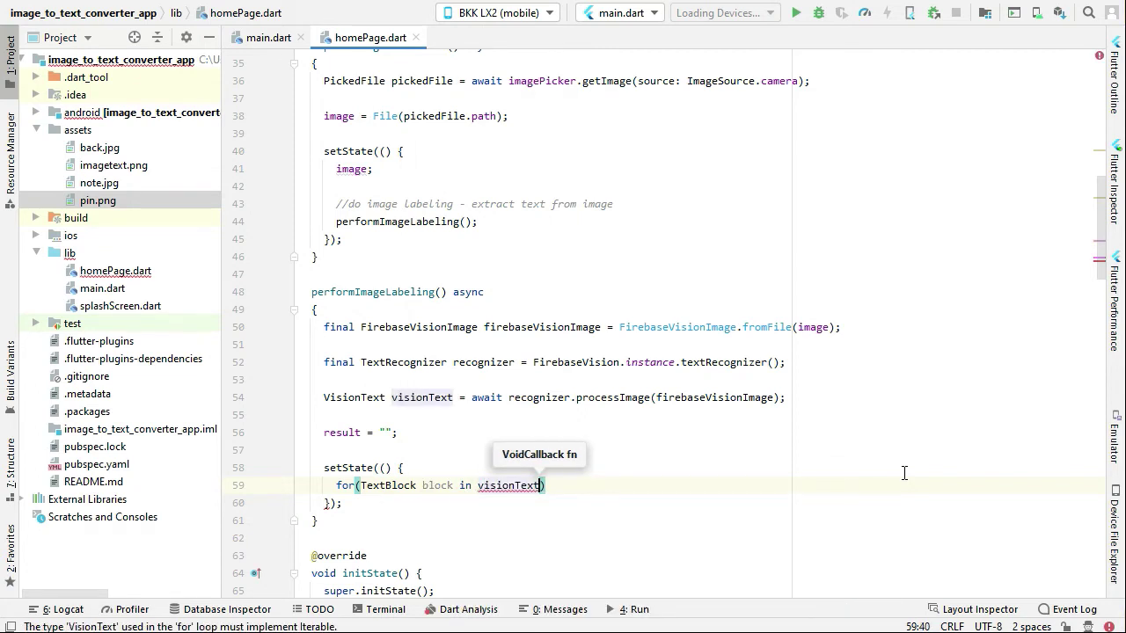
pyautogui.write('.blocks')
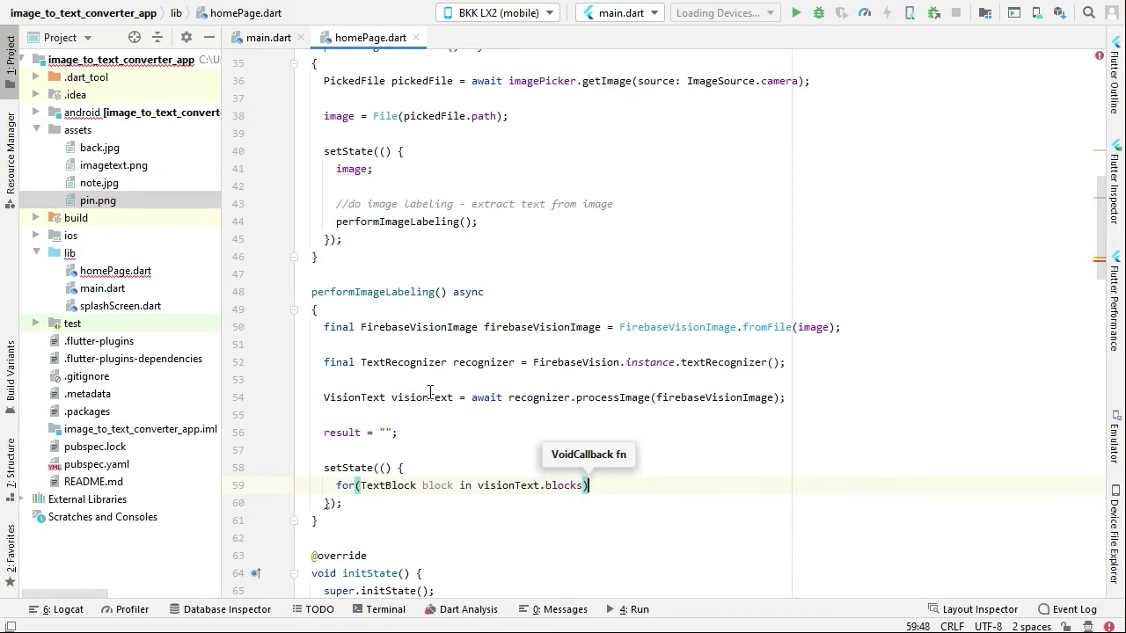
pyautogui.doubleClick(423, 398)
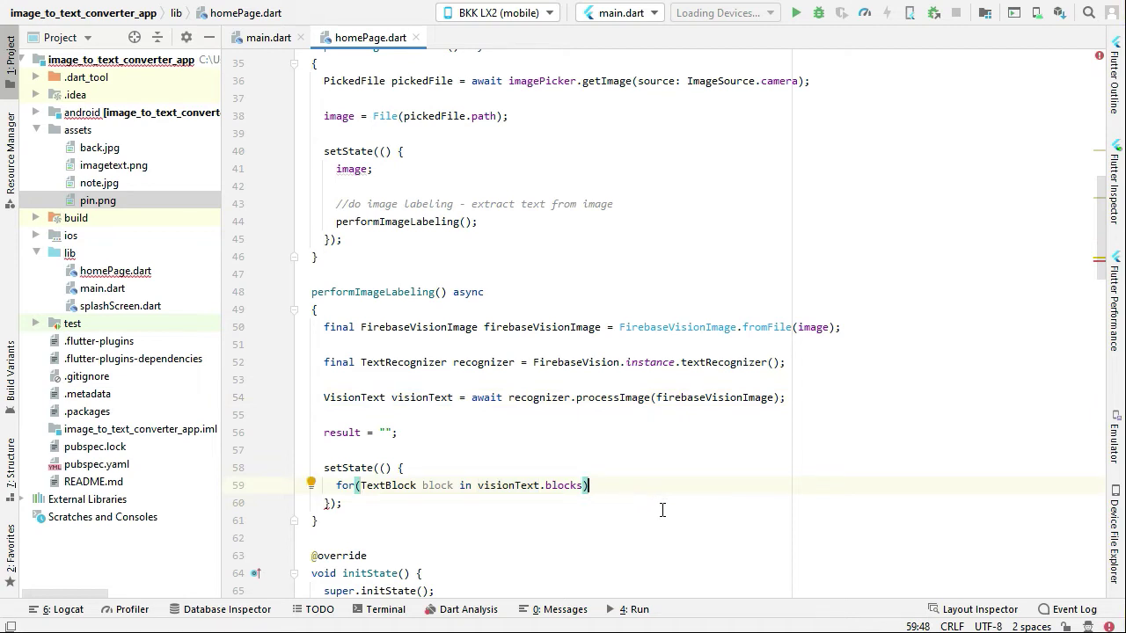
pyautogui.write('{')
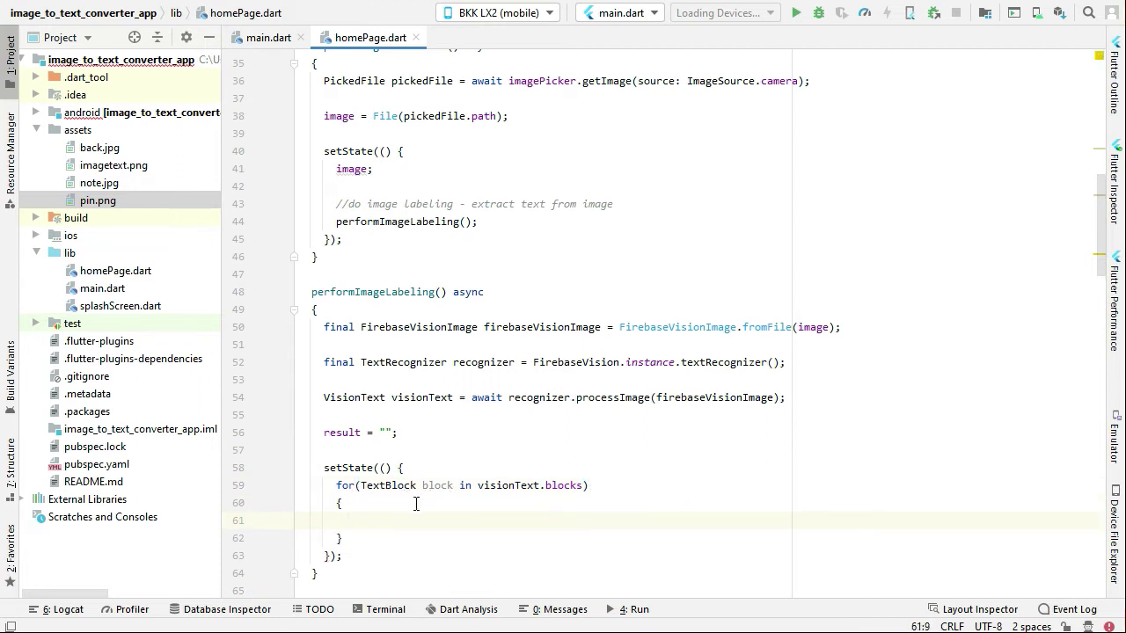
pyautogui.moveTo(436, 510)
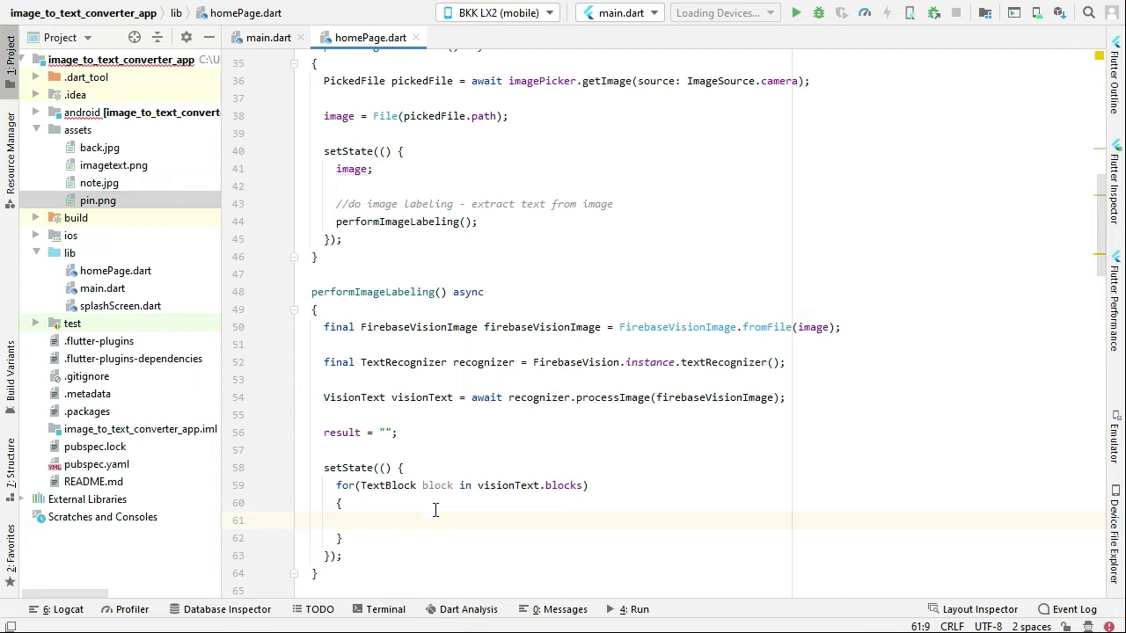
pyautogui.moveTo(444, 514)
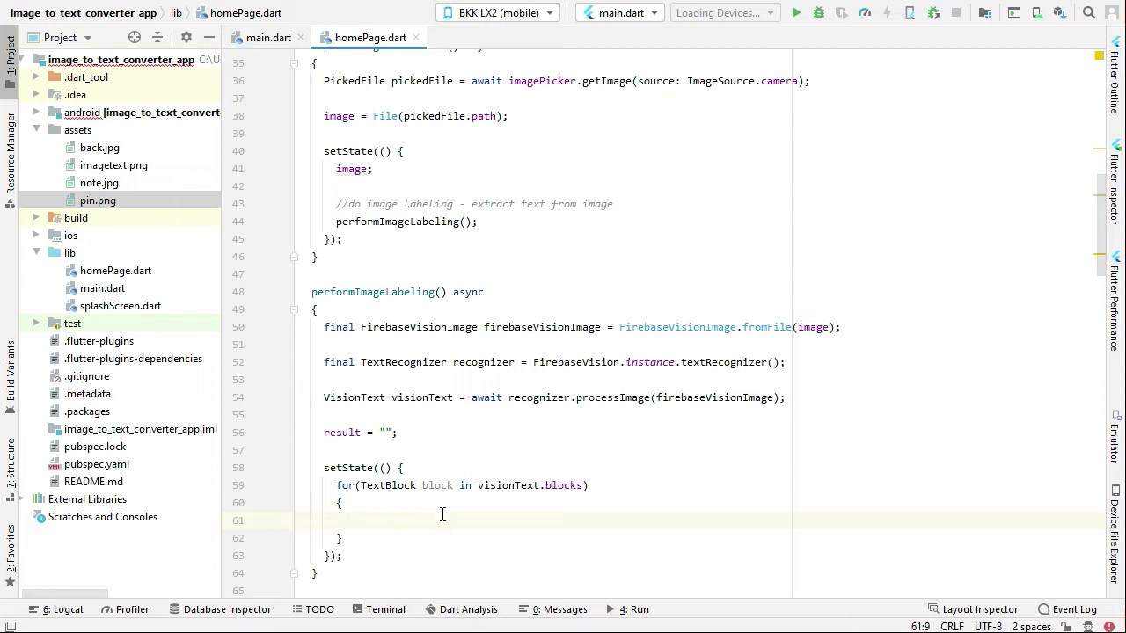
# Step: Store block.text in final String txt and loop over TextLine line in block.lines
pyautogui.write('final String txt')
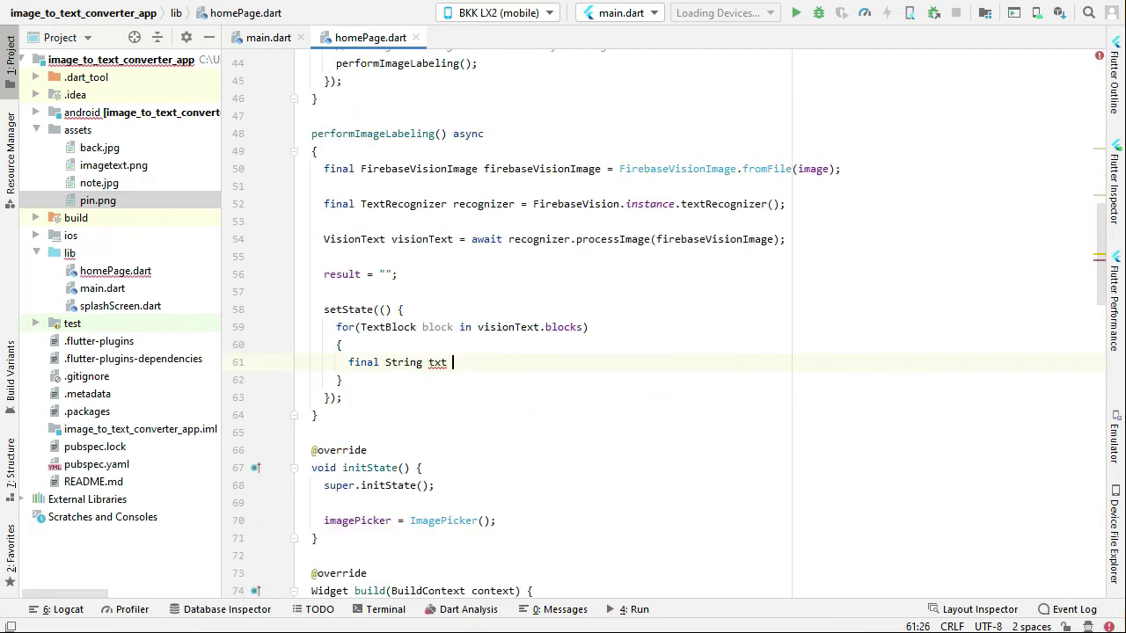
pyautogui.write('= block')
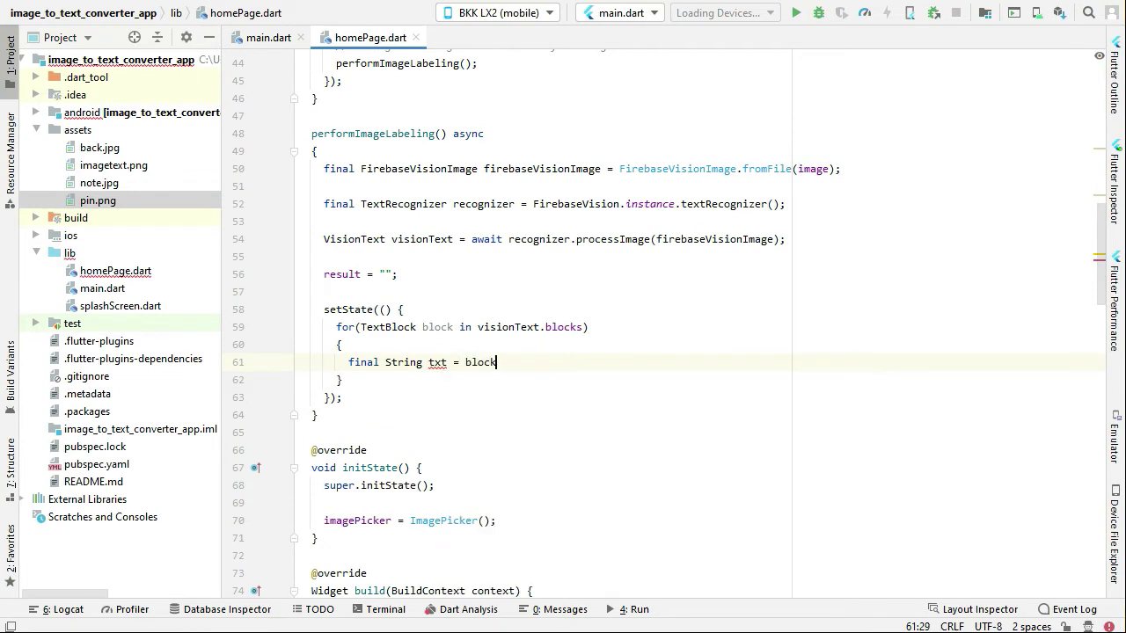
pyautogui.write('.text')
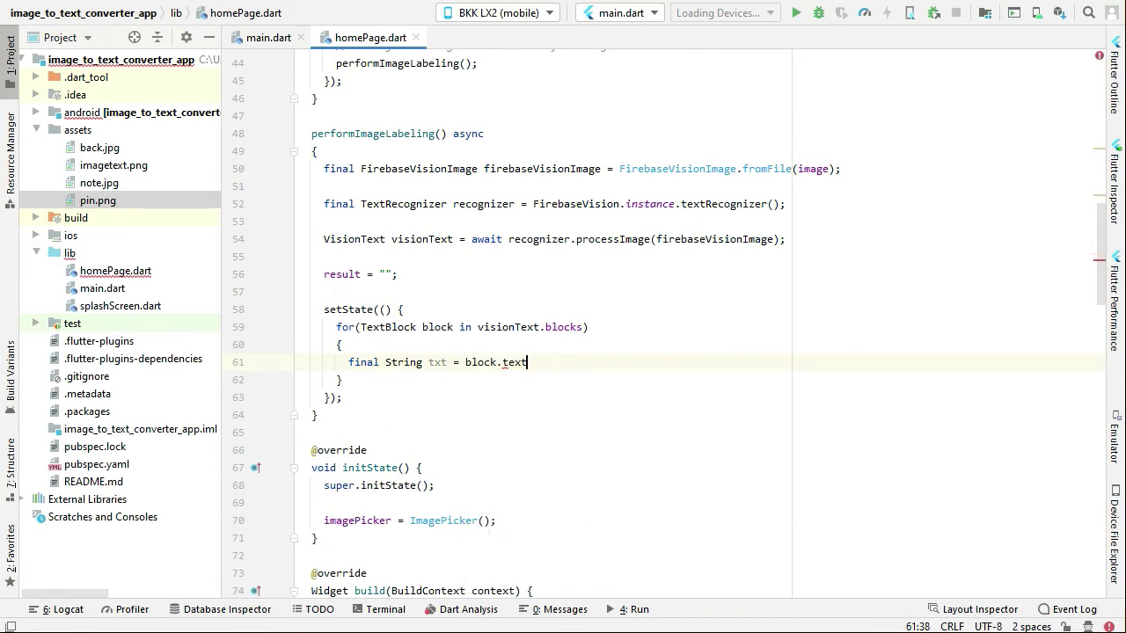
pyautogui.write('for')
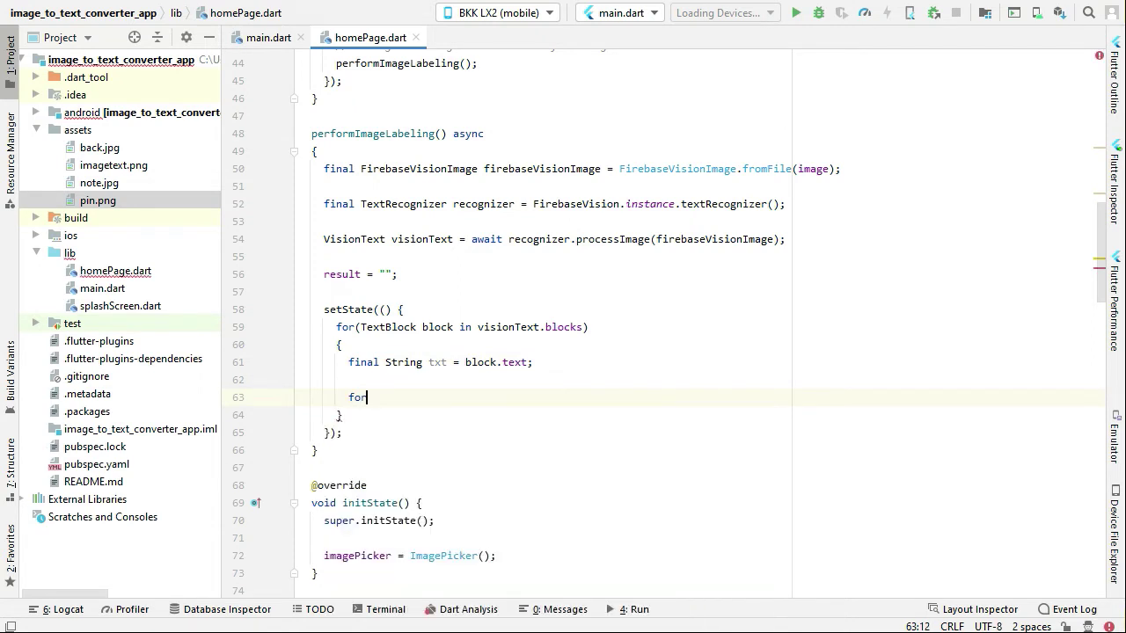
pyautogui.write('(TextLine')
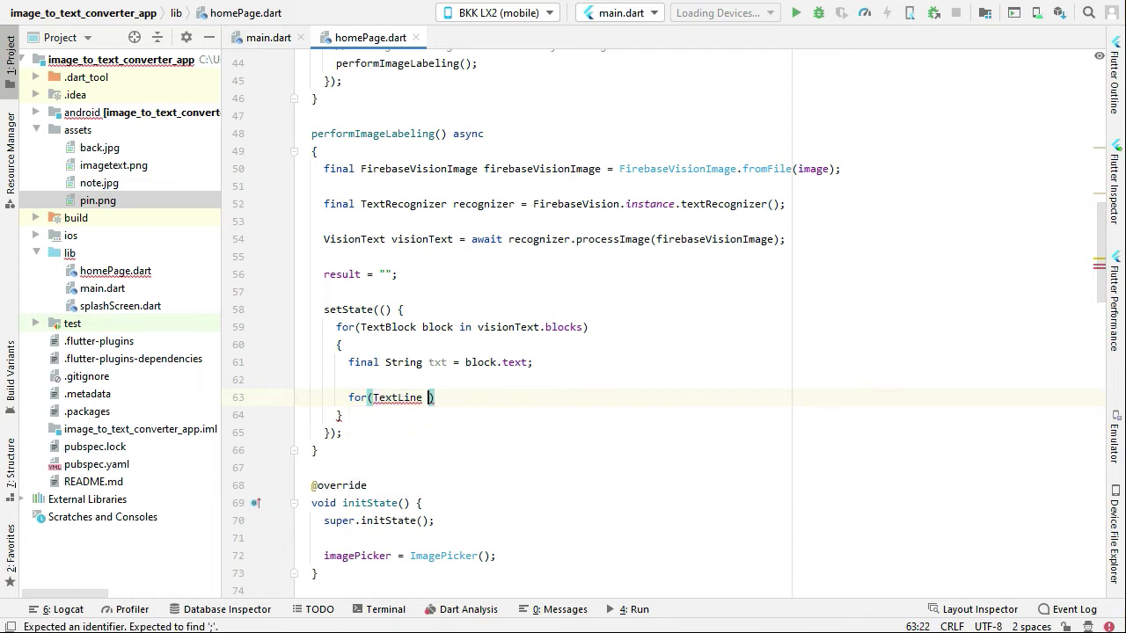
pyautogui.write('l')
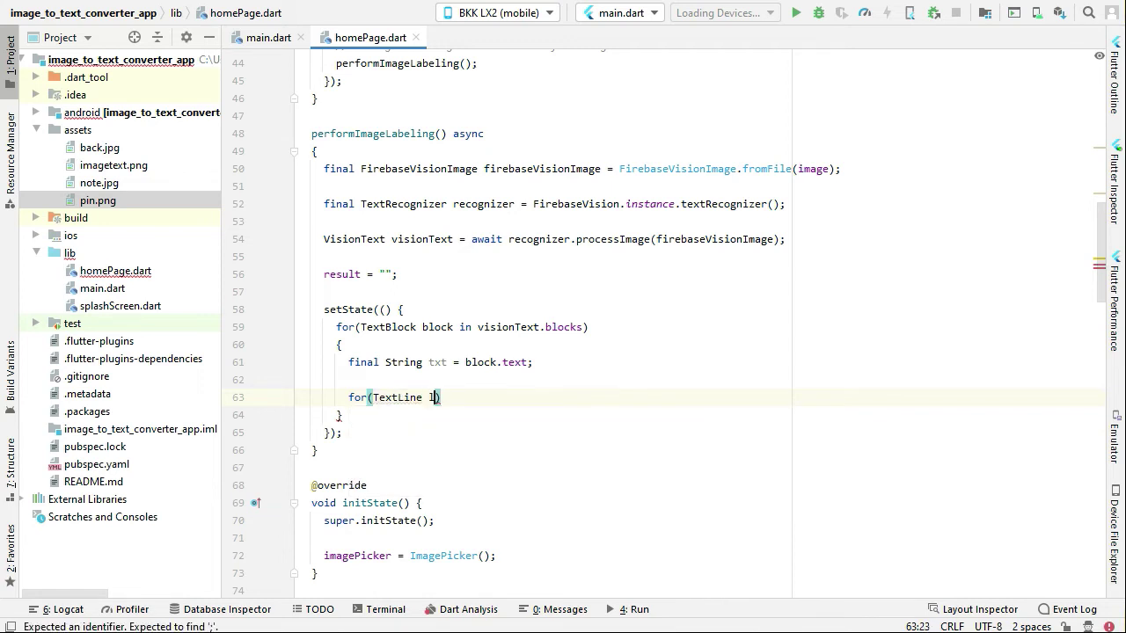
pyautogui.write('line in')
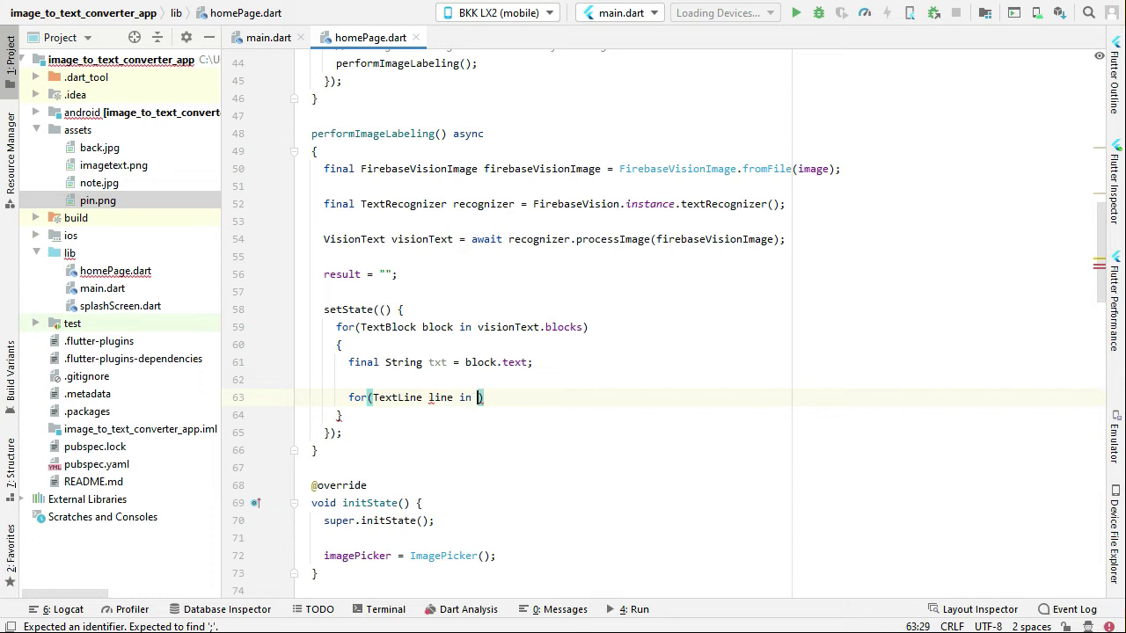
pyautogui.write('blo')
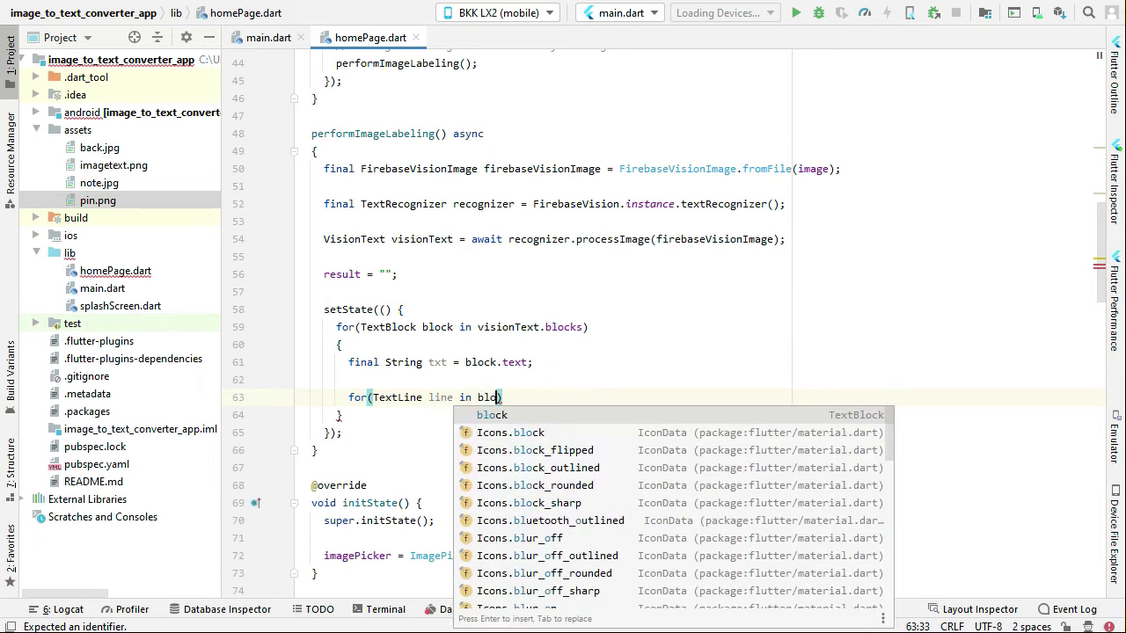
pyautogui.write('block.lines')
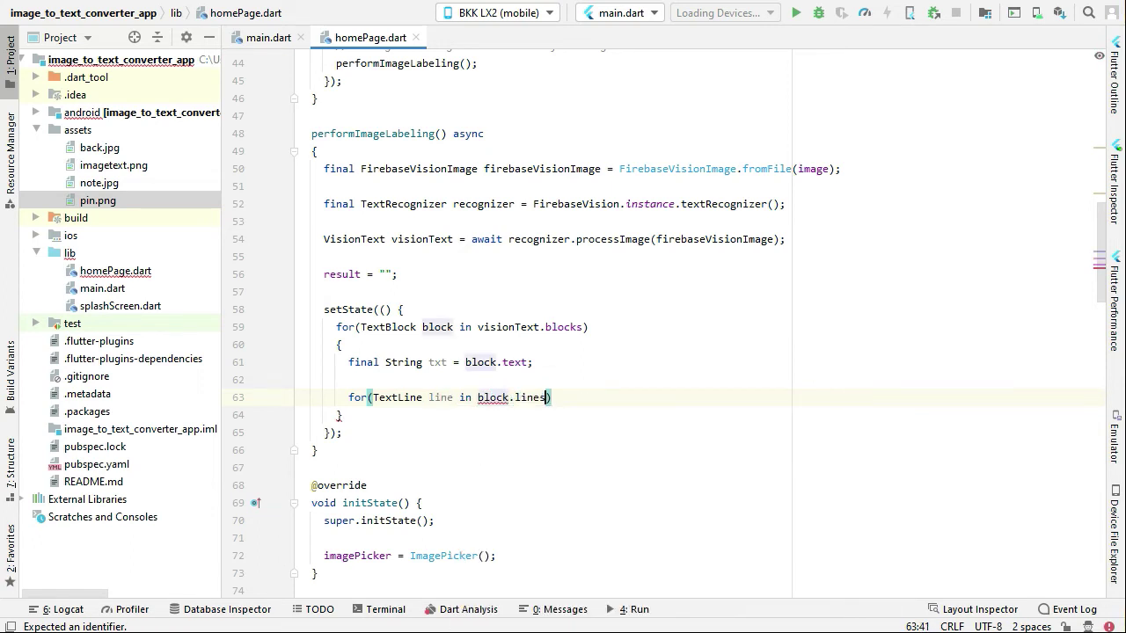
pyautogui.write('{')
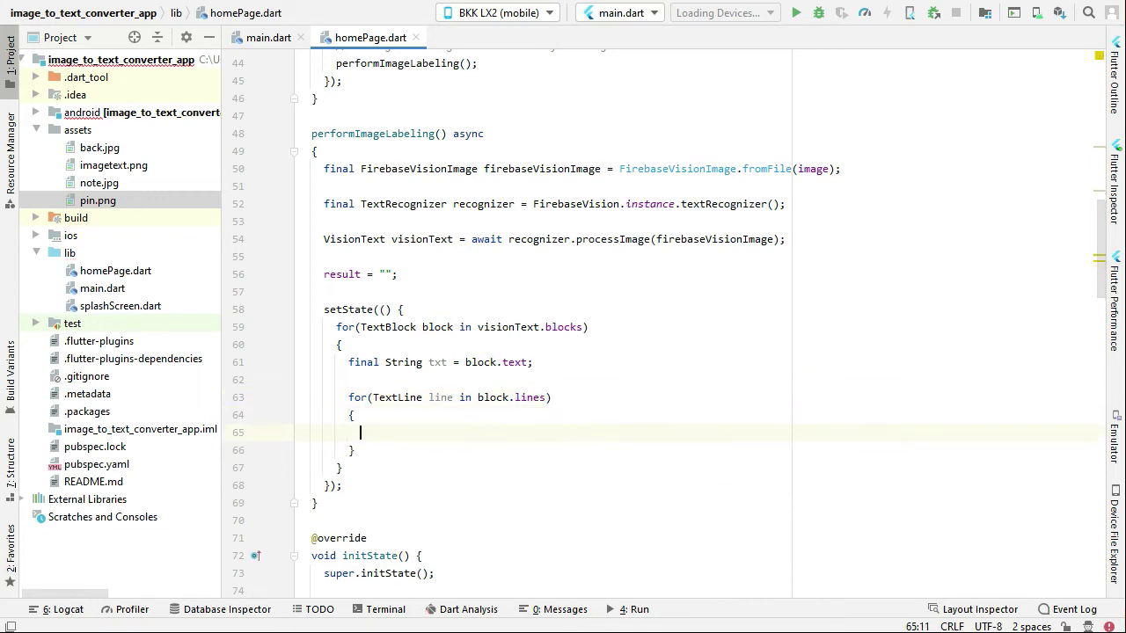
# Step: Add the innermost loop over TextElement element in line.elements
pyautogui.write('for')
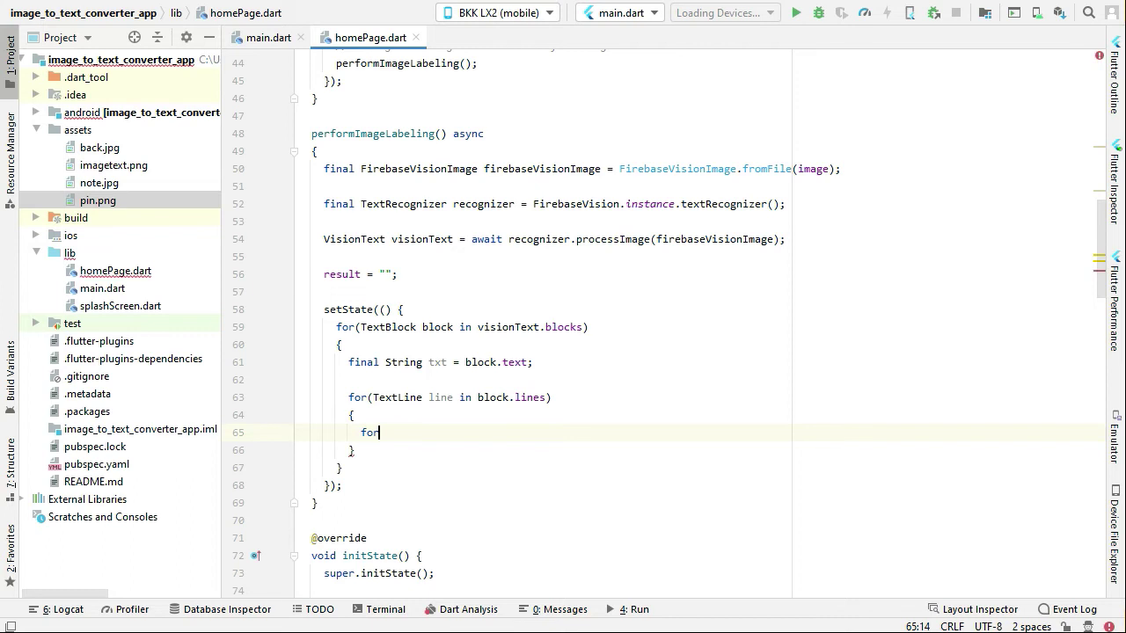
pyautogui.write('(TextElement e')
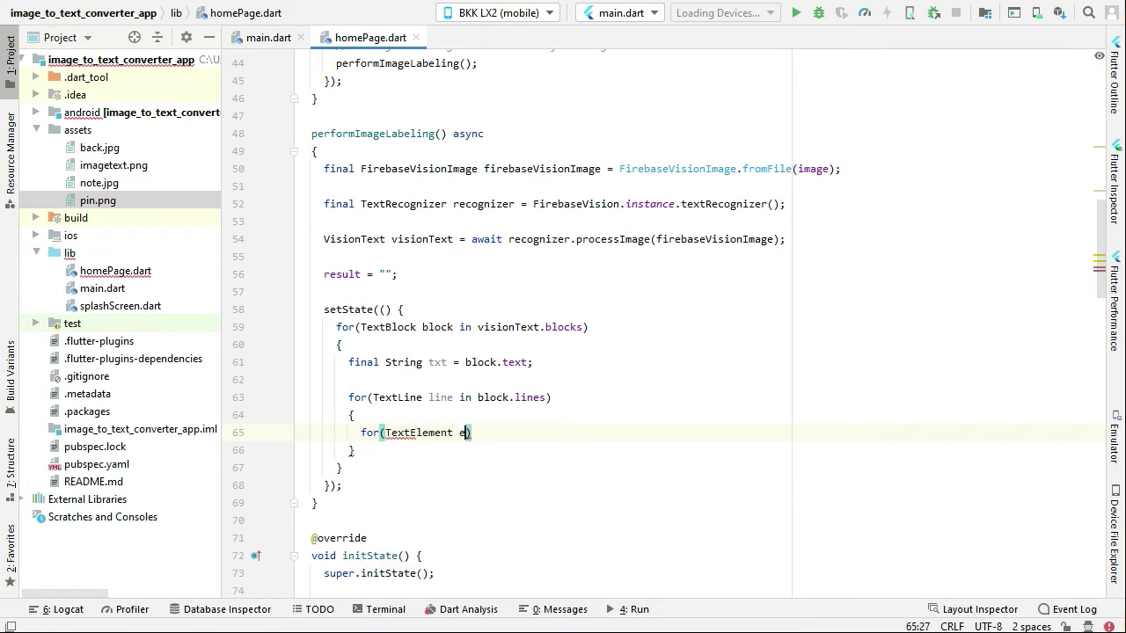
pyautogui.write('lement in')
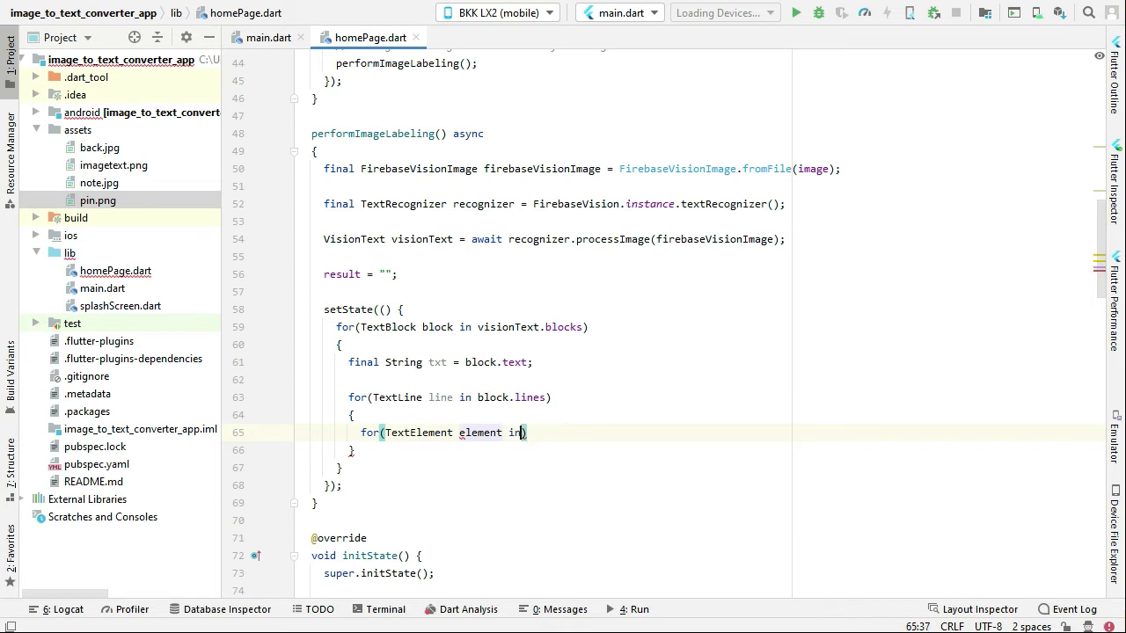
pyautogui.write('lin')
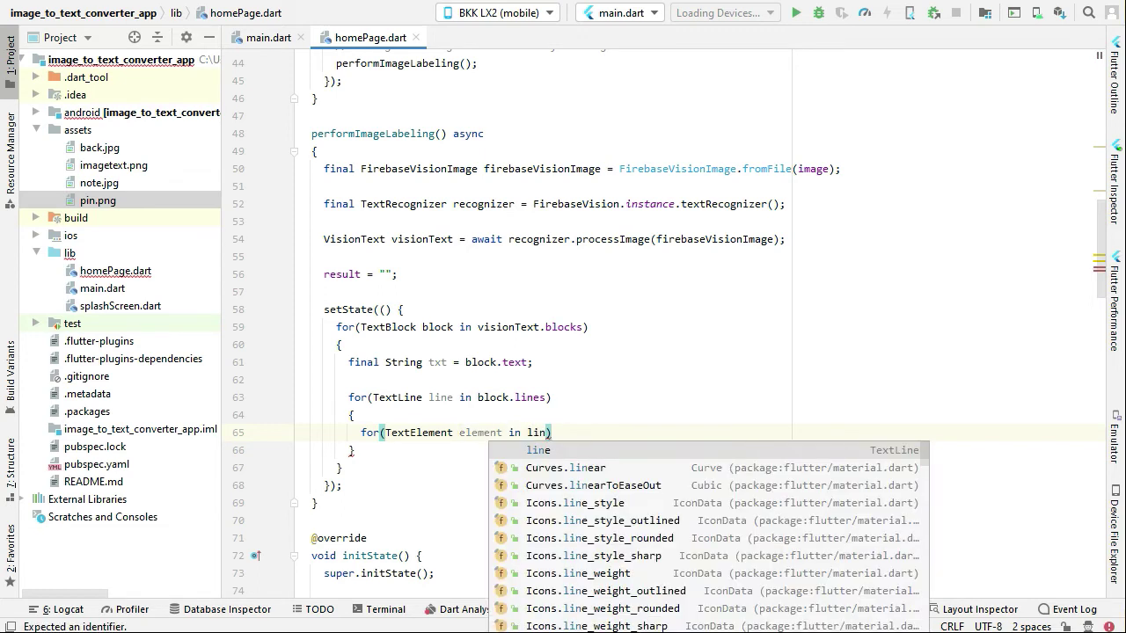
pyautogui.write('.elements')
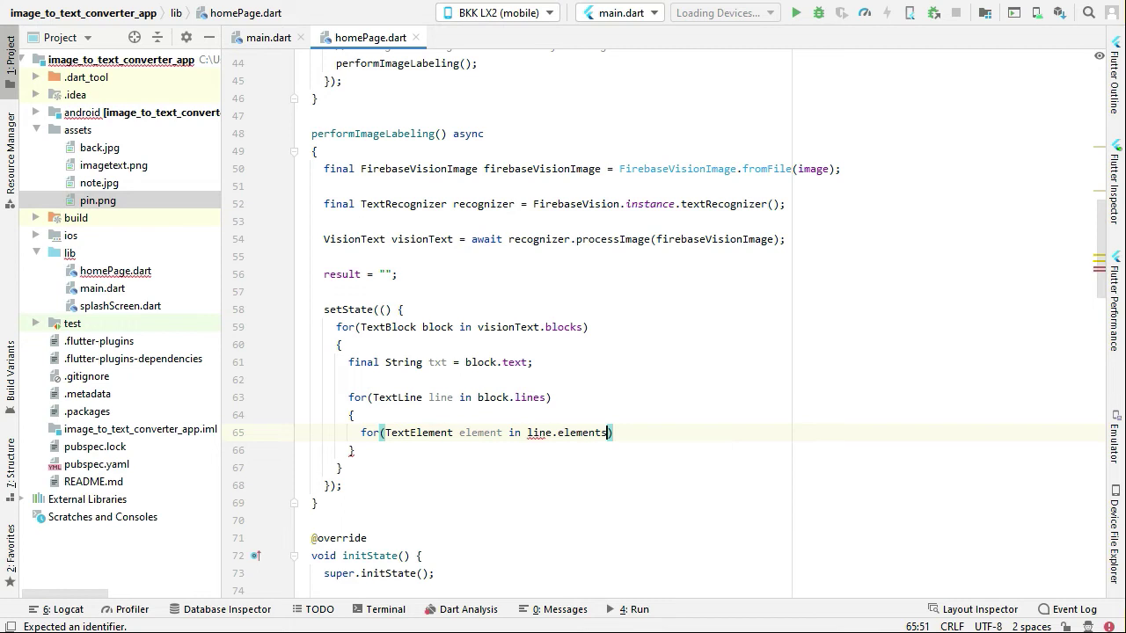
pyautogui.write('{}')
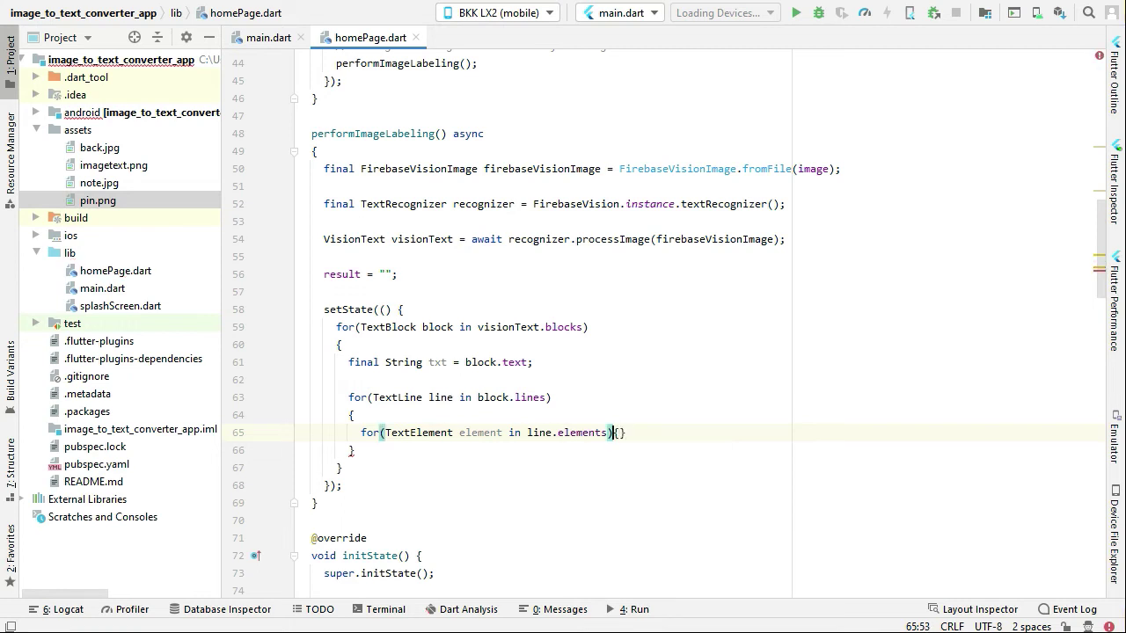
# Step: Append each element's text plus a space: result += element.text+" ";
pyautogui.write('result')
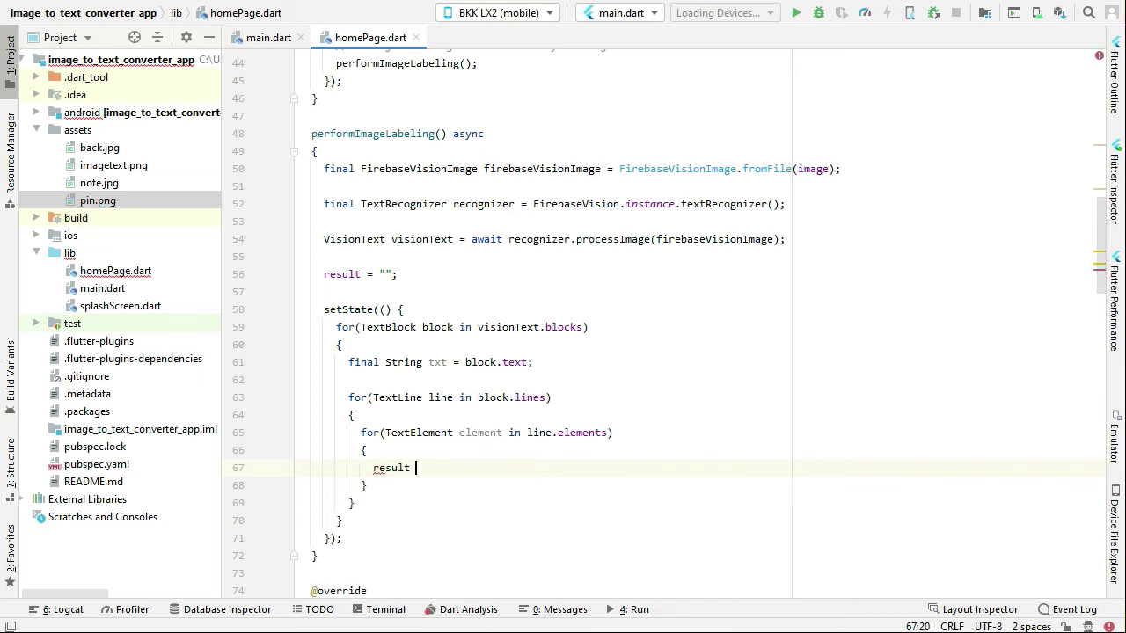
pyautogui.write('+=')
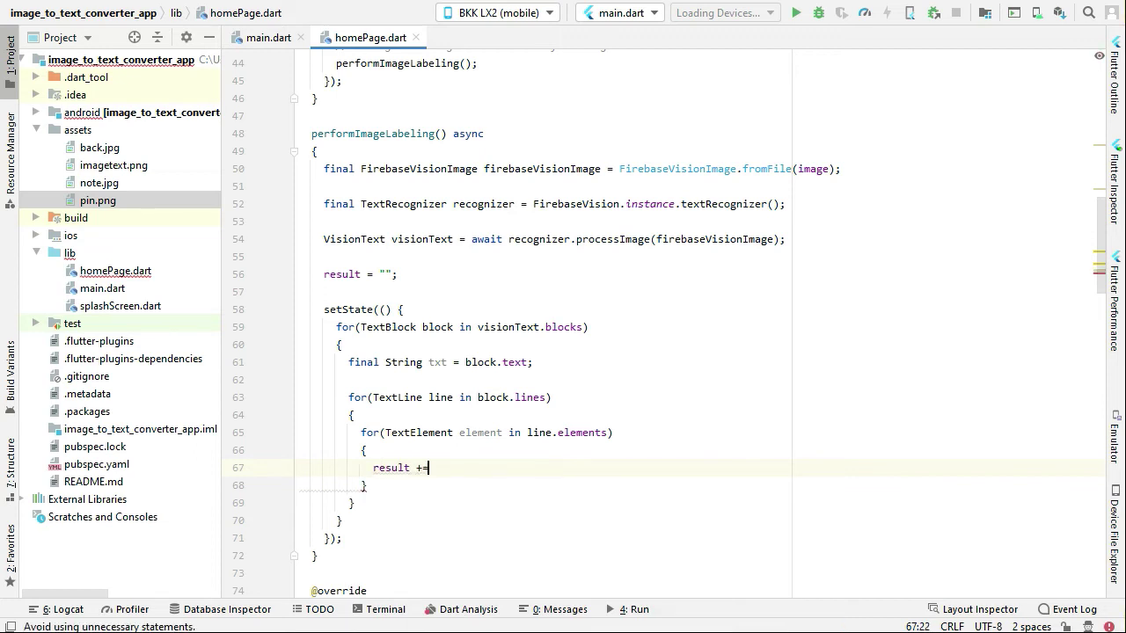
pyautogui.write('element')
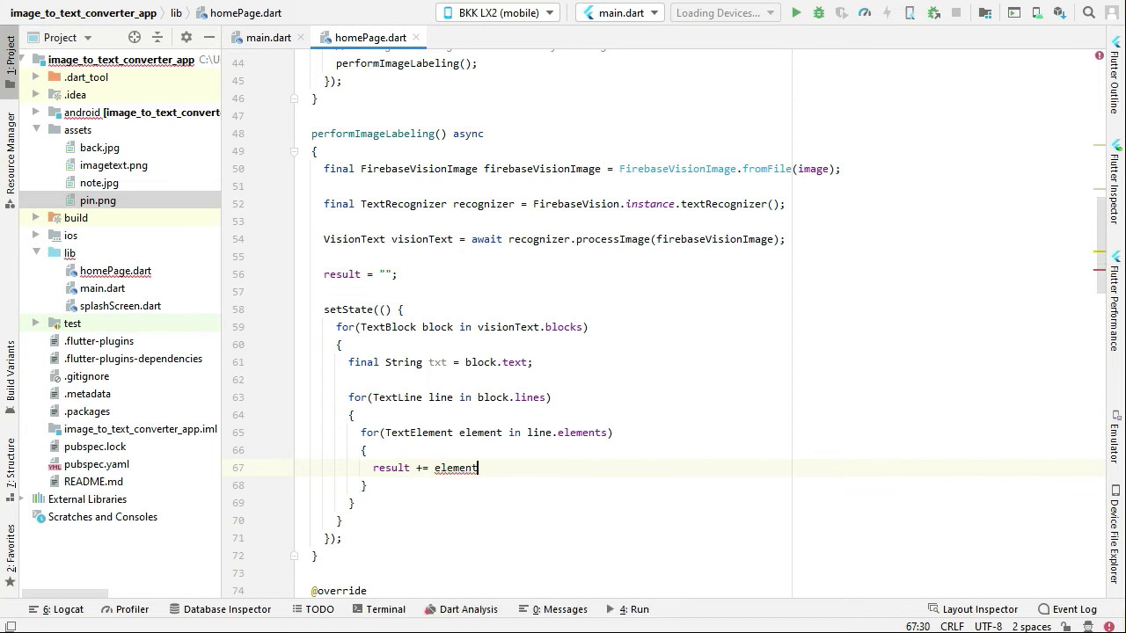
pyautogui.write('.text')
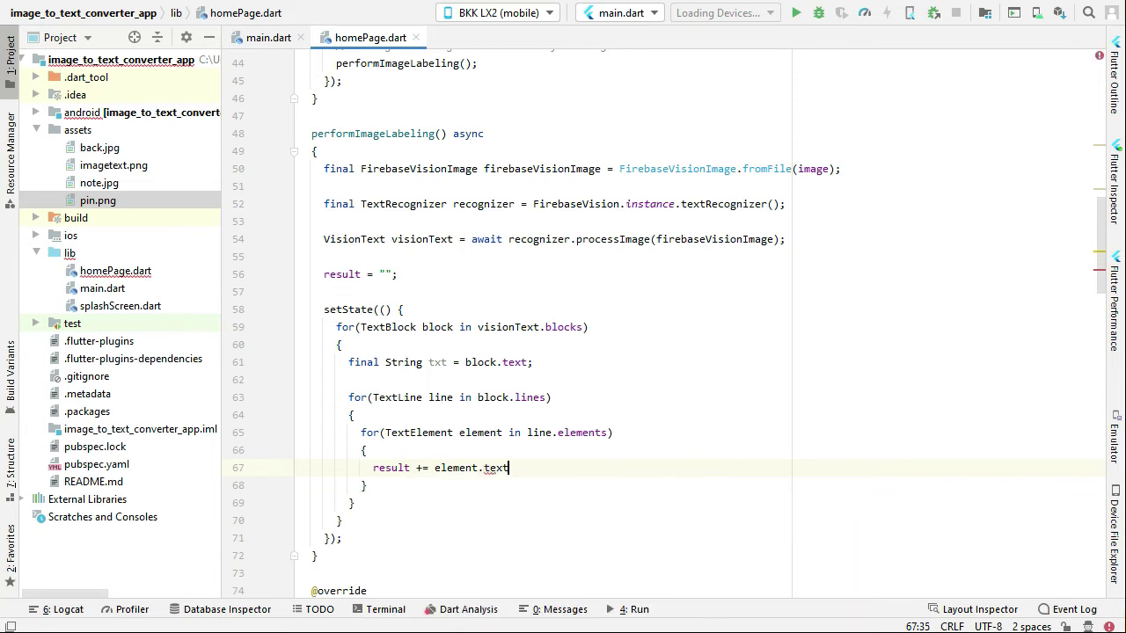
pyautogui.write('+')
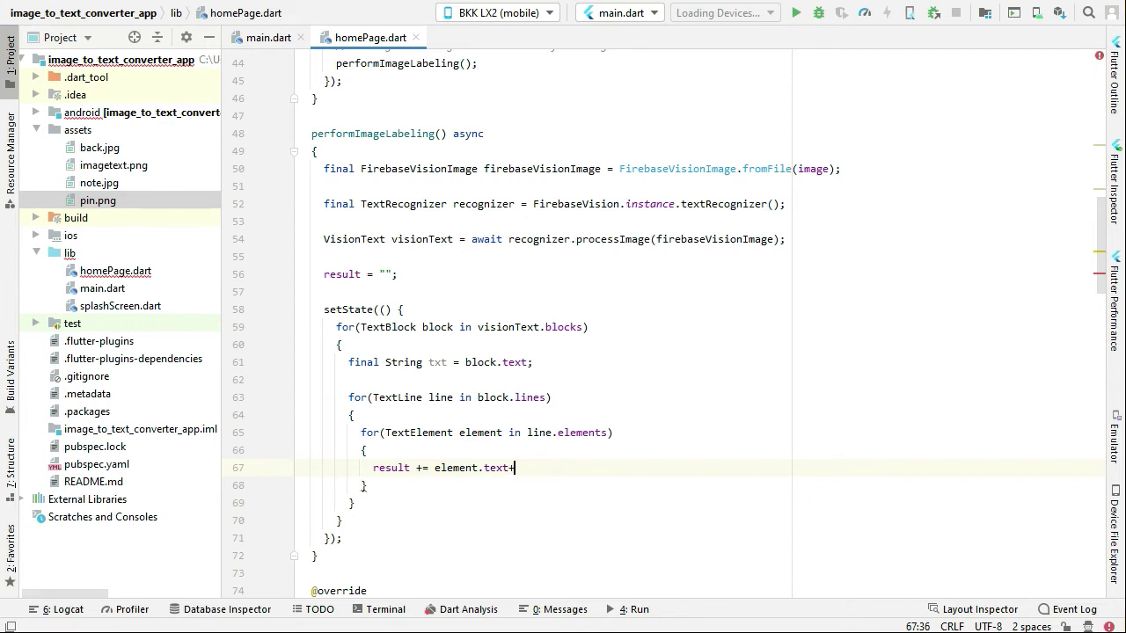
pyautogui.write('"\\""')
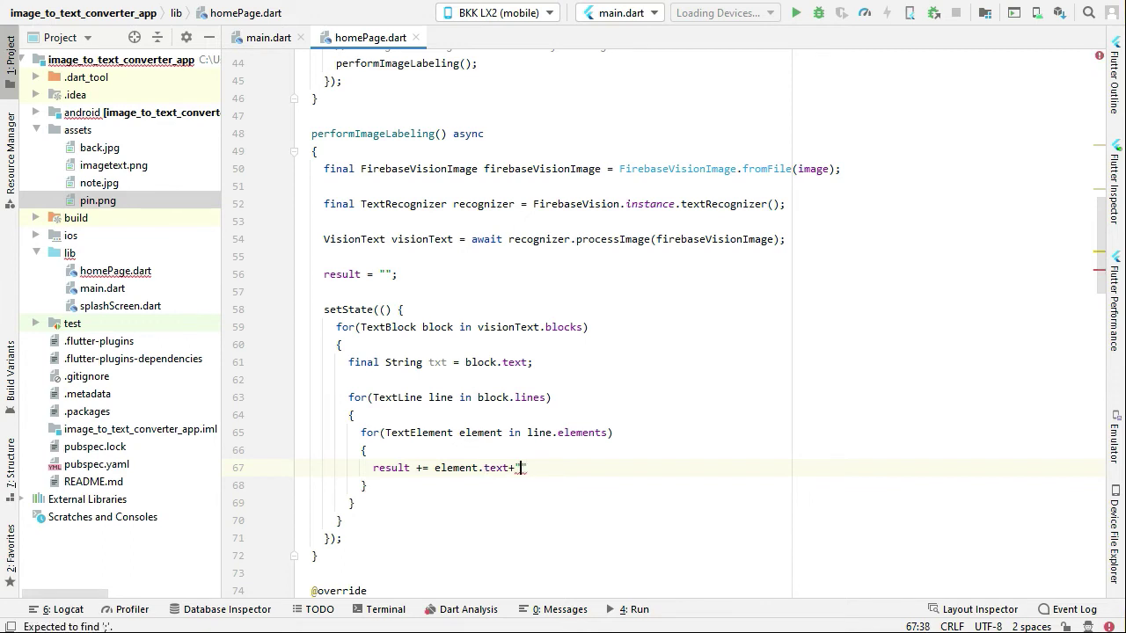
pyautogui.write('" "')
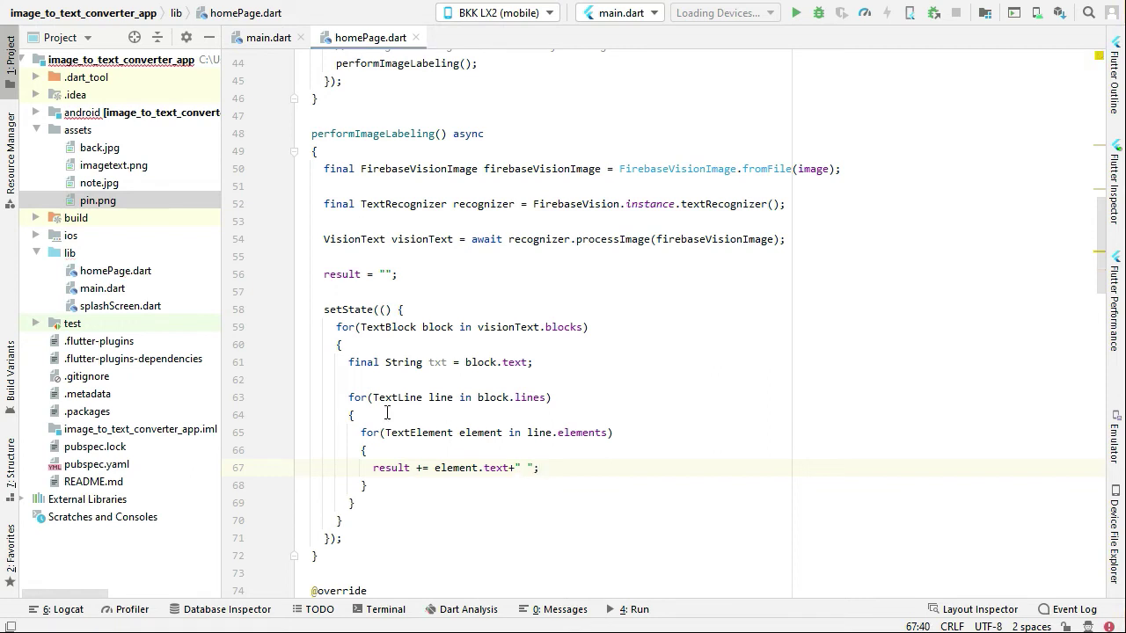
pyautogui.scroll(-3)
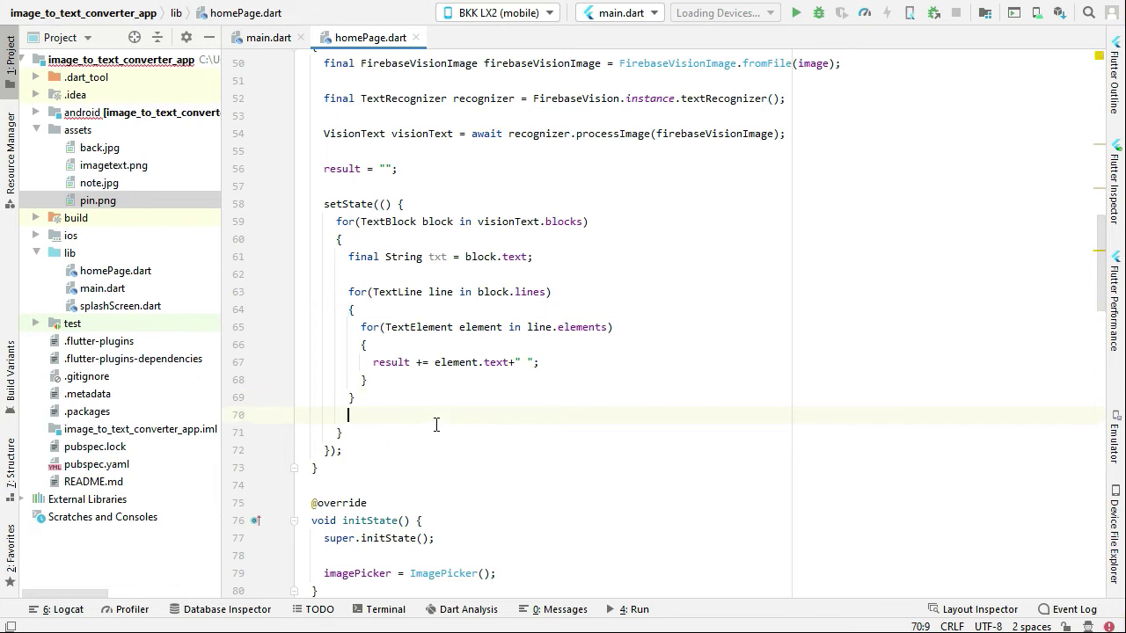
# Step: Append result += "\n\n"; after each block's line loop to separate paragraphs
pyautogui.write('result +=')
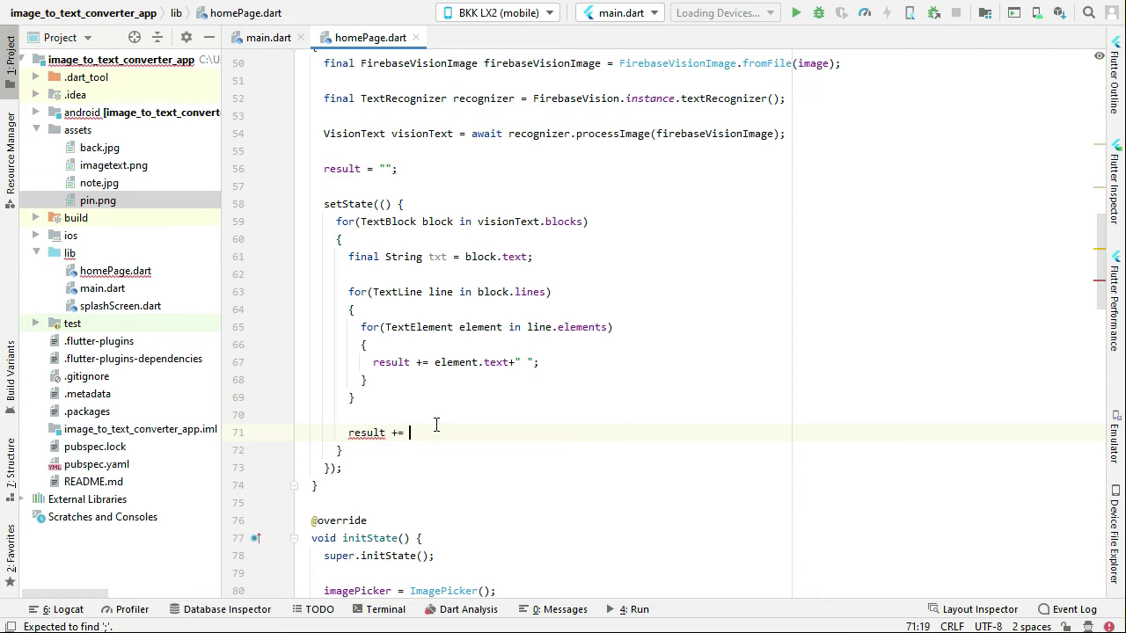
pyautogui.write('""')
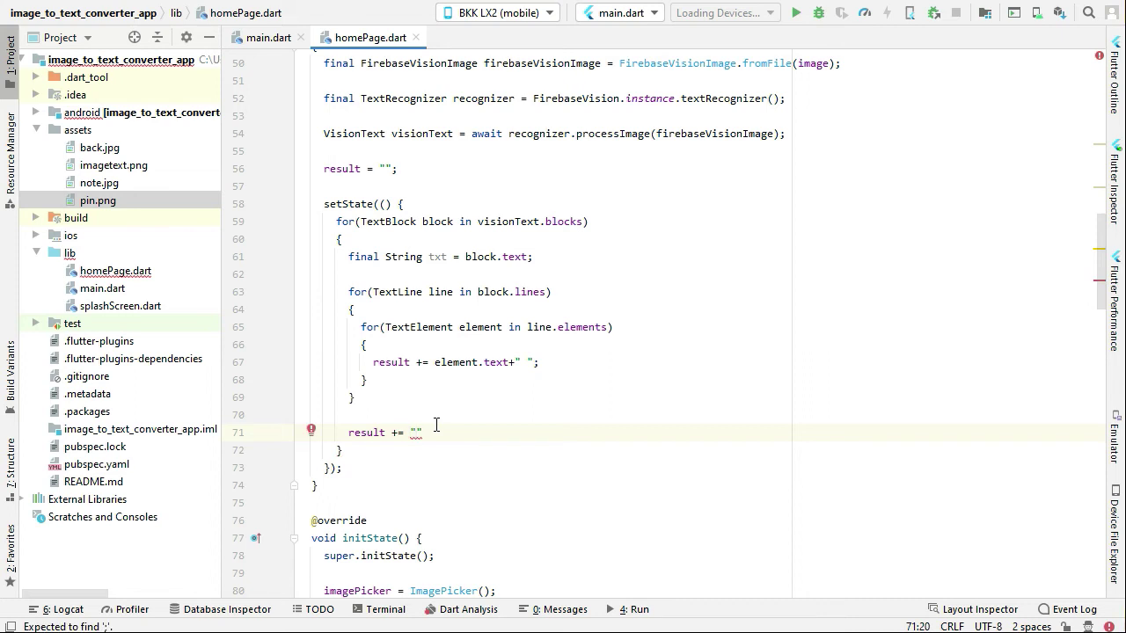
pyautogui.write('\\n')
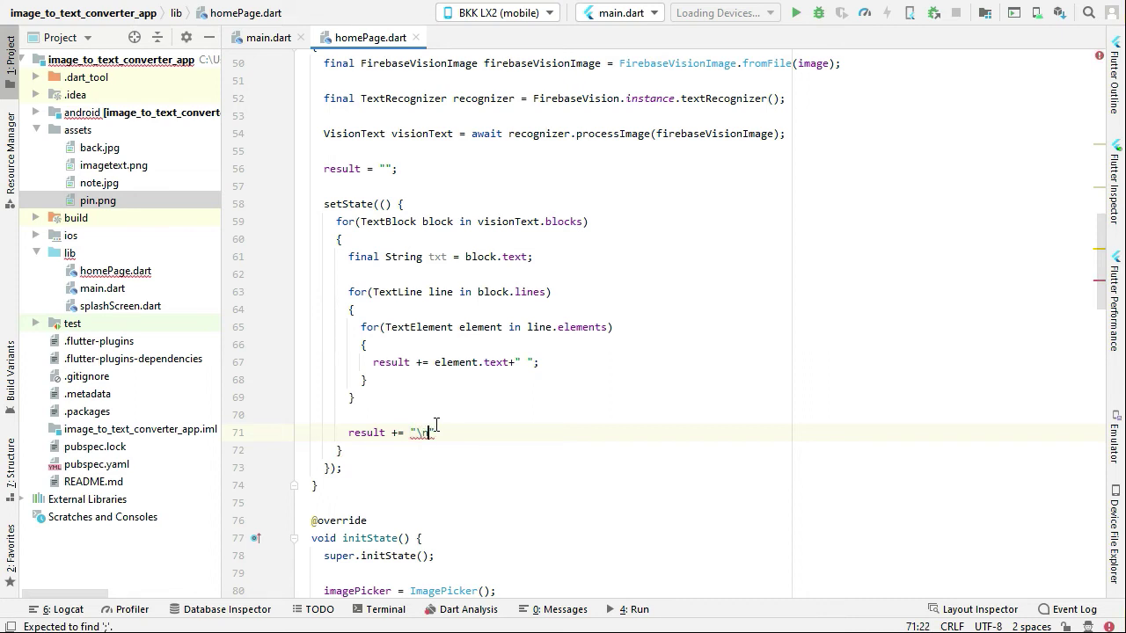
pyautogui.write('\\n')
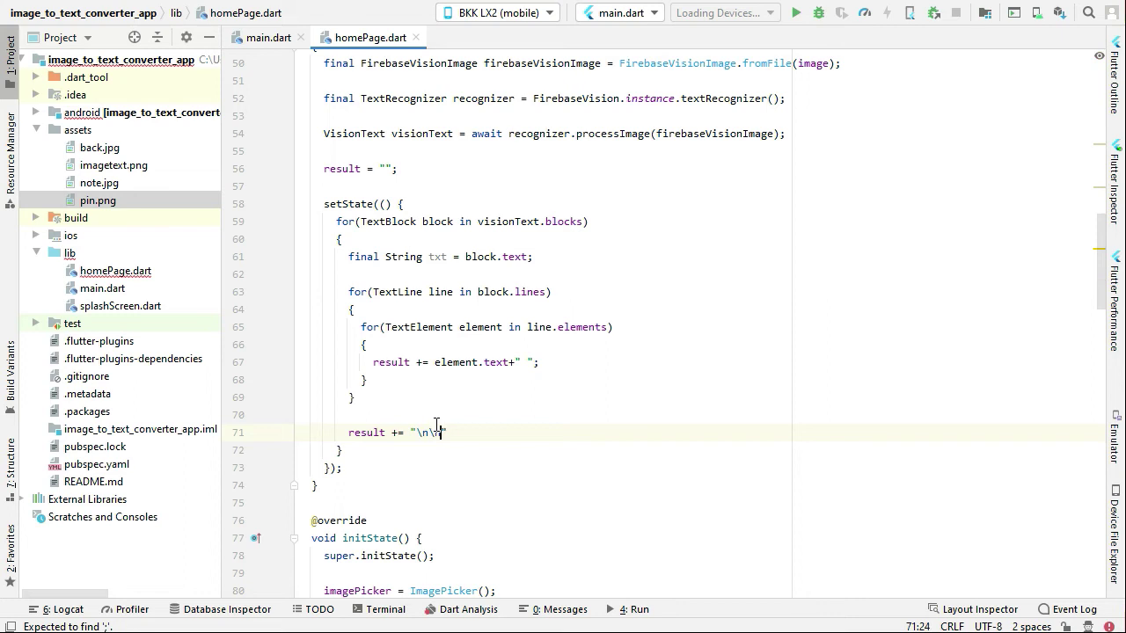
pyautogui.write('";')
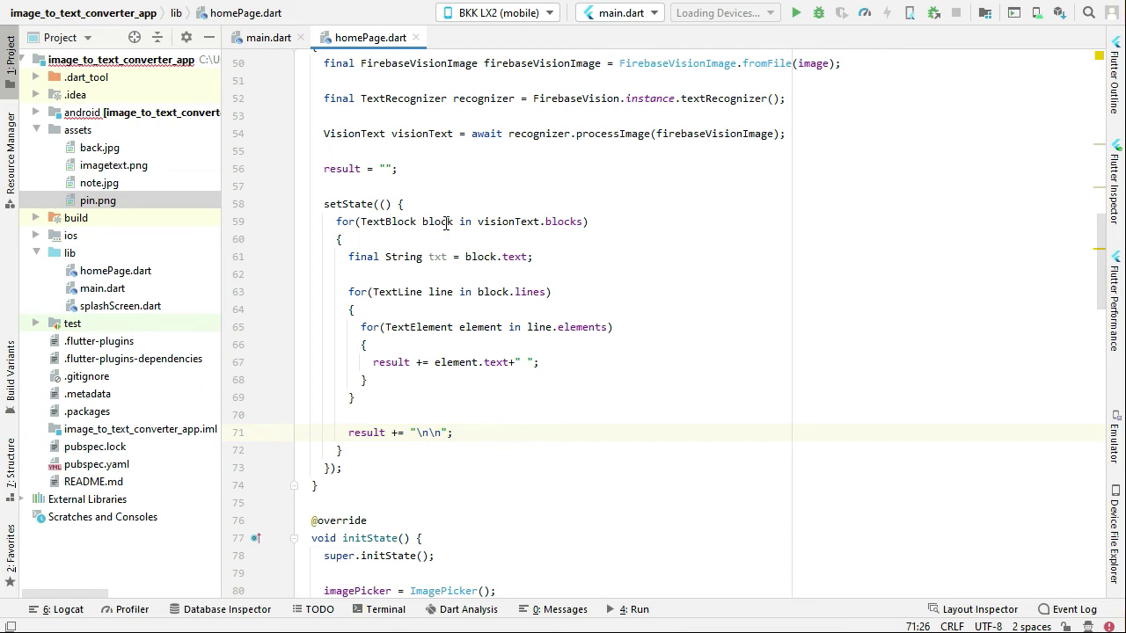
pyautogui.moveTo(491, 257)
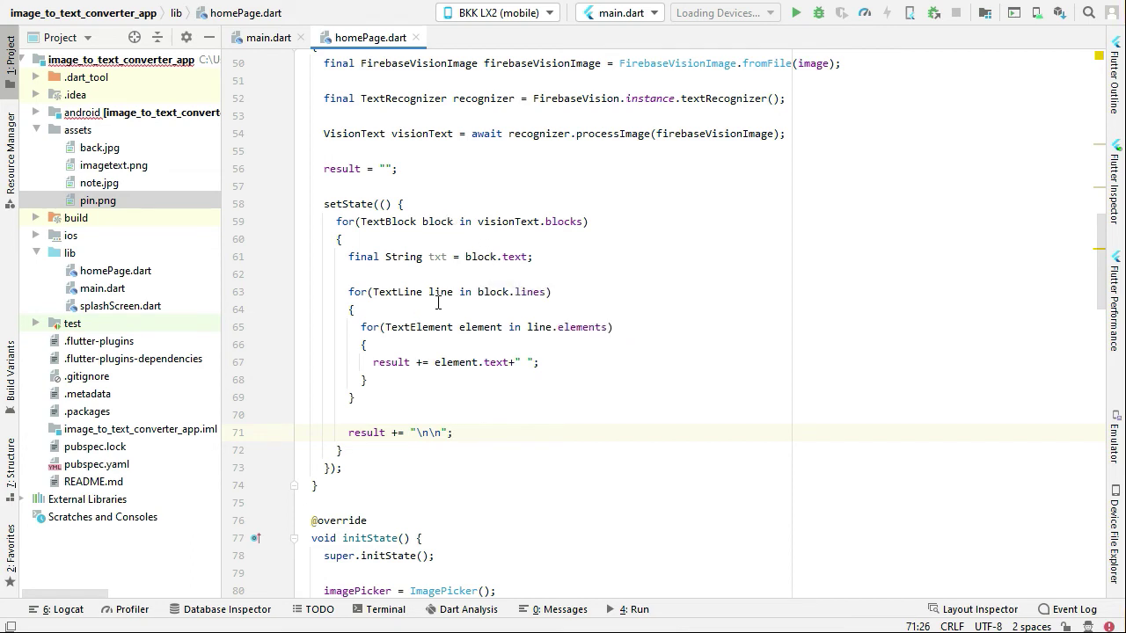
pyautogui.doubleClick(441, 292)
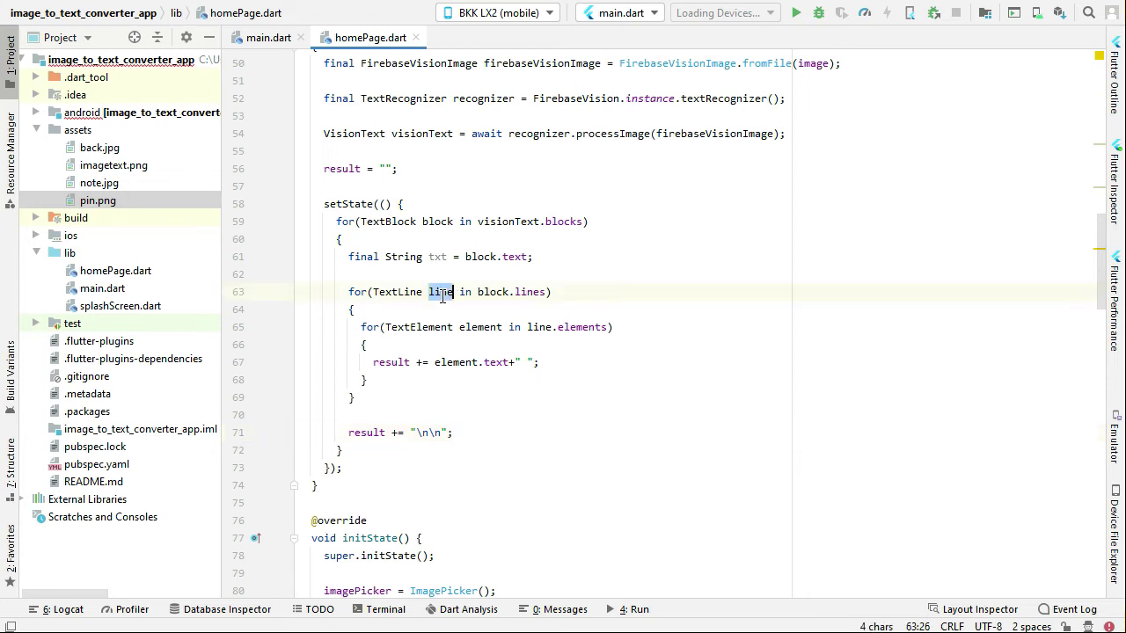
pyautogui.click(538, 327)
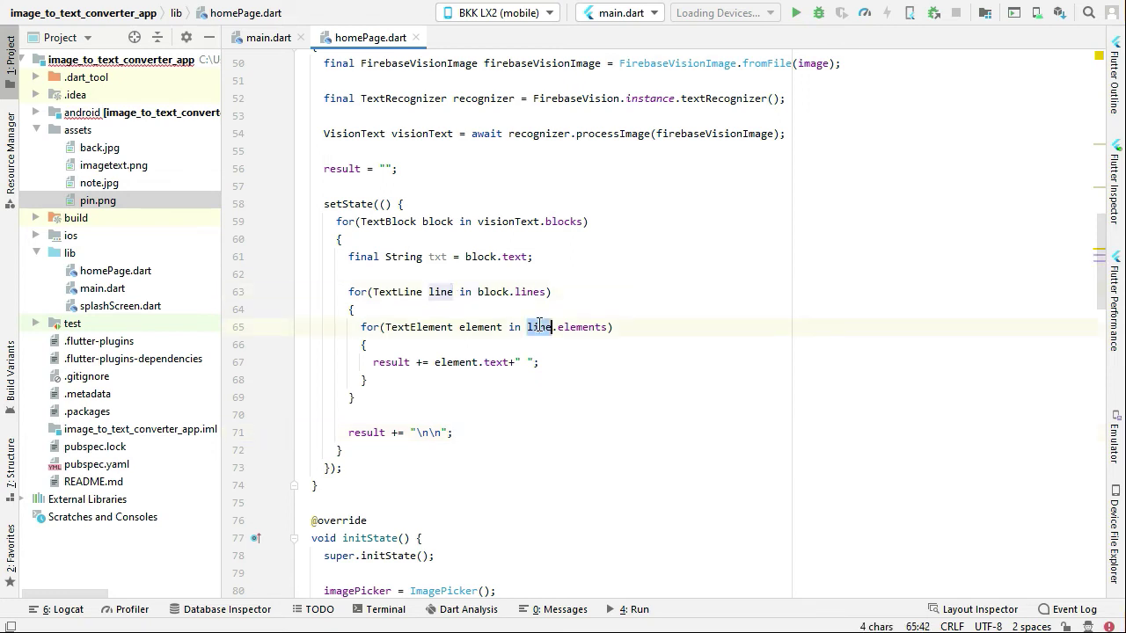
pyautogui.doubleClick(480, 328)
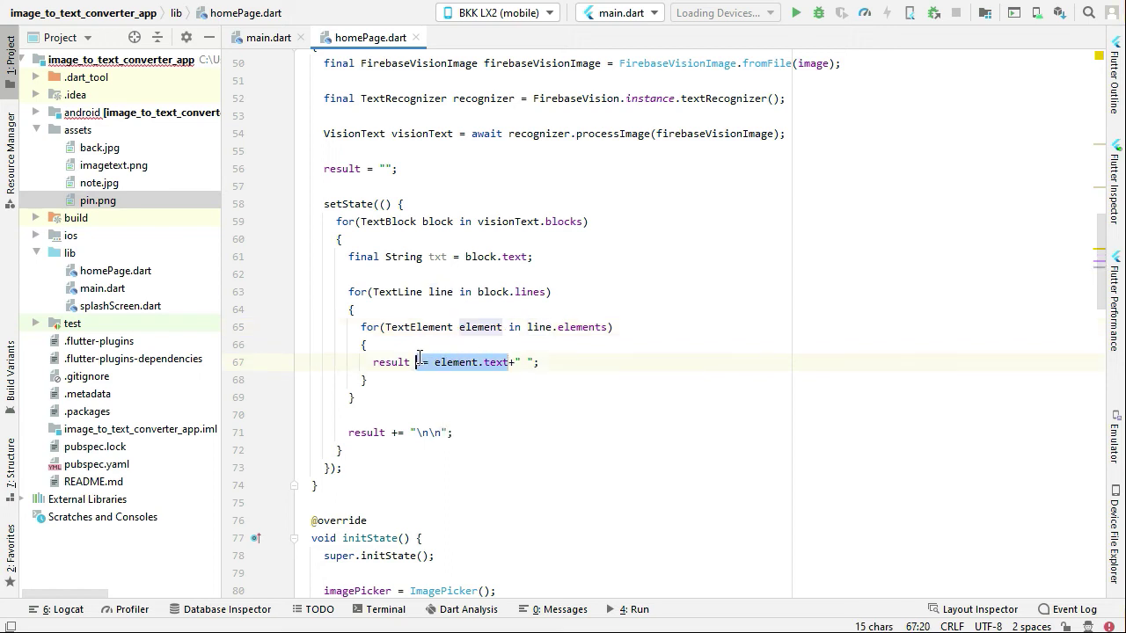
pyautogui.doubleClick(390, 362)
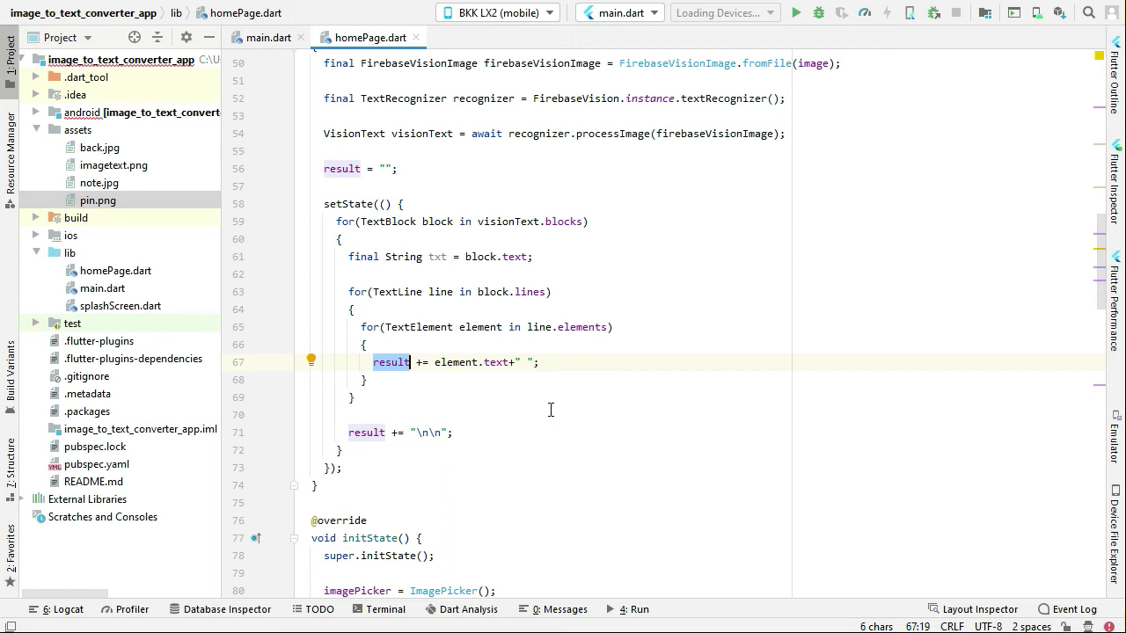
pyautogui.moveTo(799, 35)
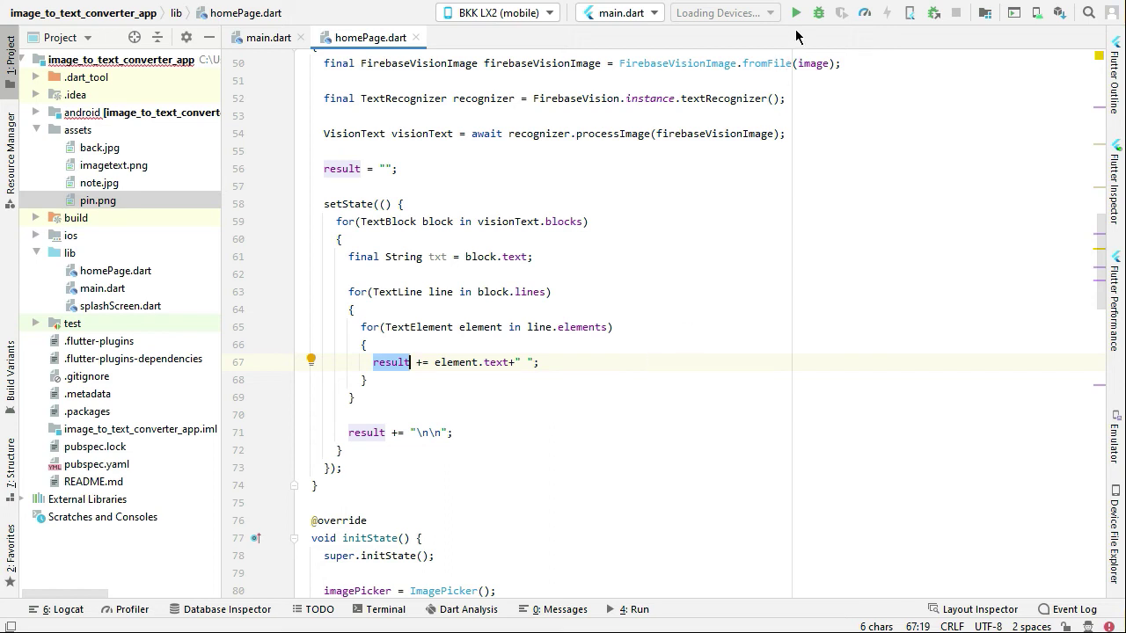
# Step: Run main.dart on the connected BKK LX2 phone and show its mirrored screen
pyautogui.click(797, 12)
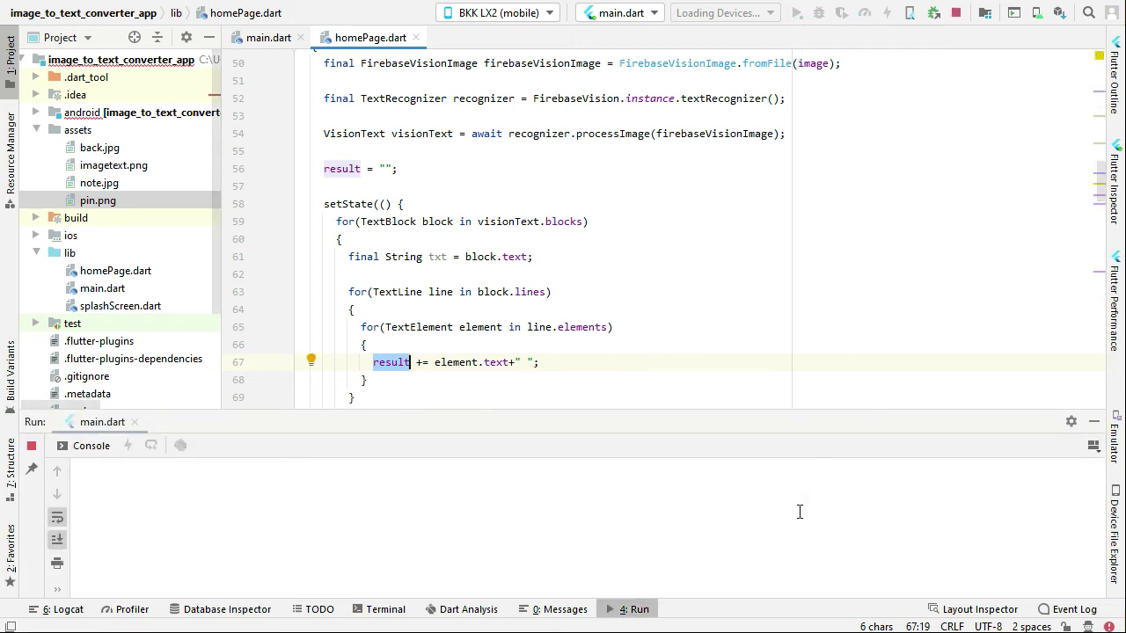
pyautogui.click(799, 13)
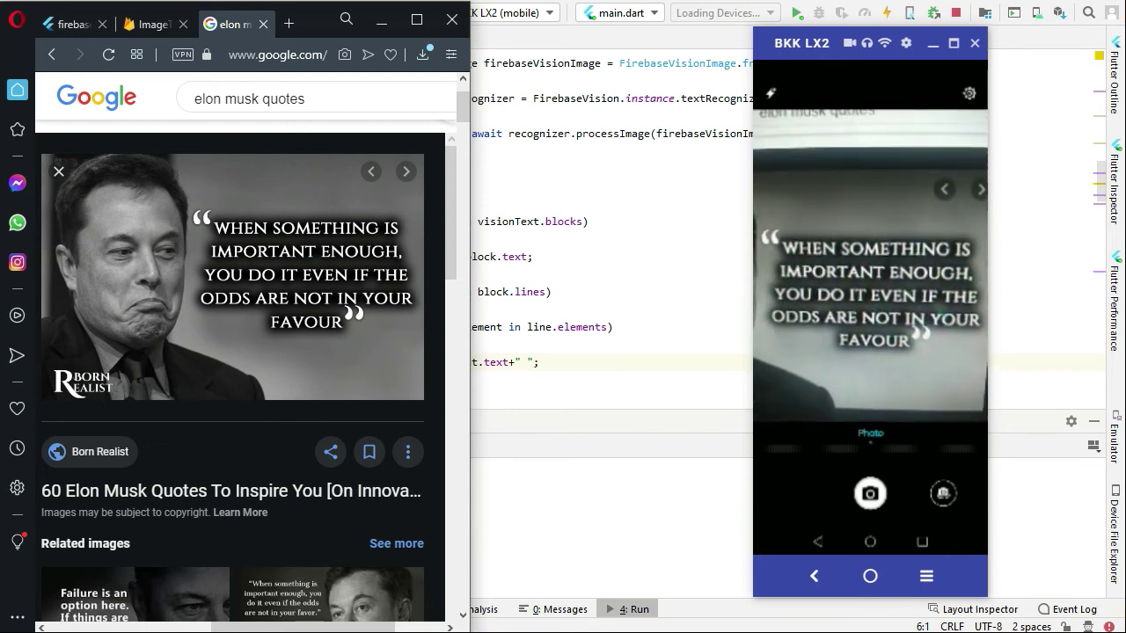
# Step: Capture the Elon Musk quote with the camera and display its recognized text
pyautogui.click(869, 494)
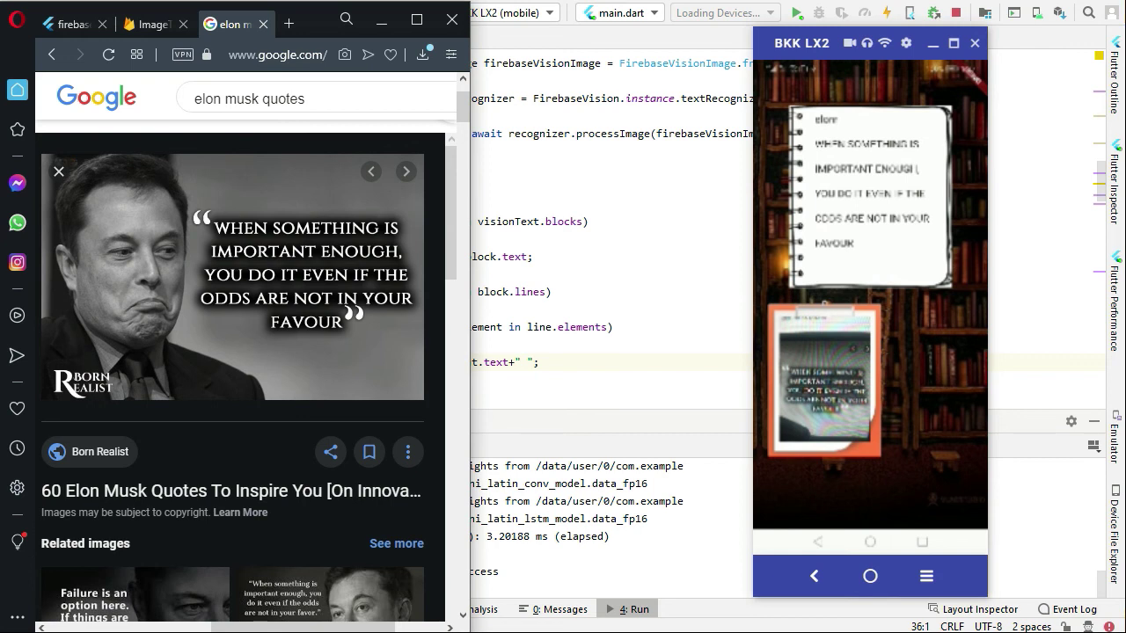
pyautogui.moveTo(887, 186)
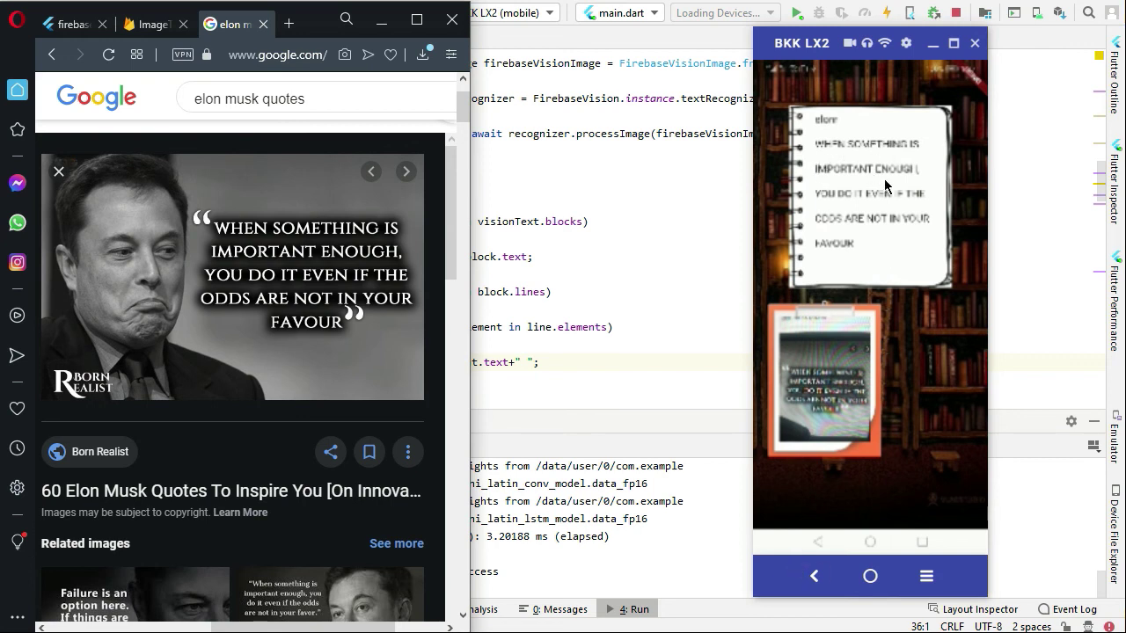
pyautogui.moveTo(909, 244)
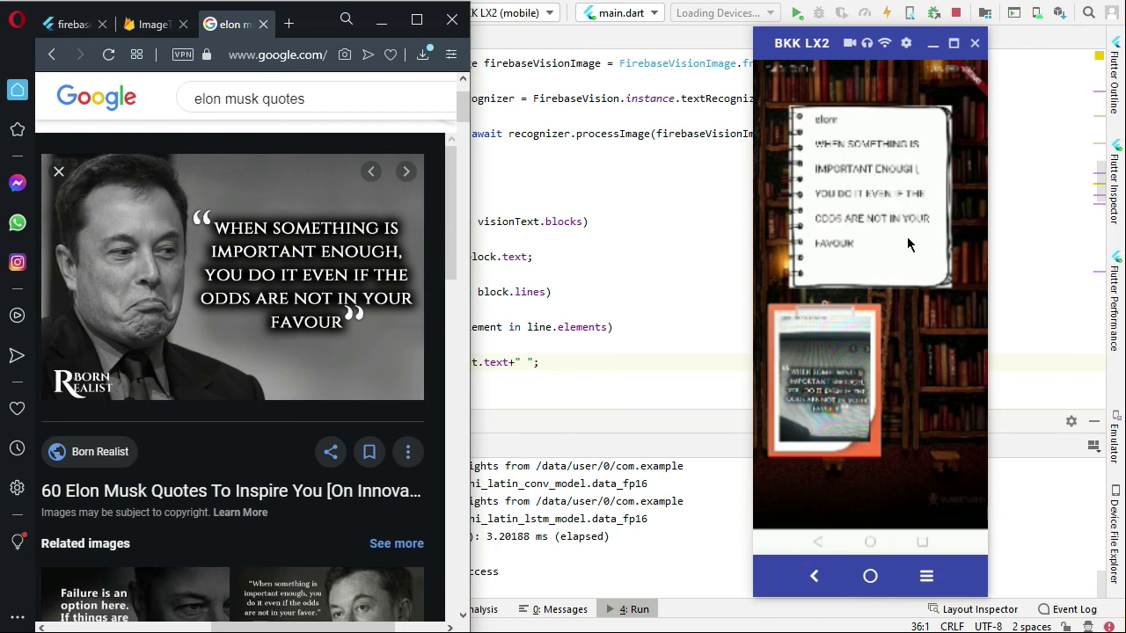
pyautogui.moveTo(926, 399)
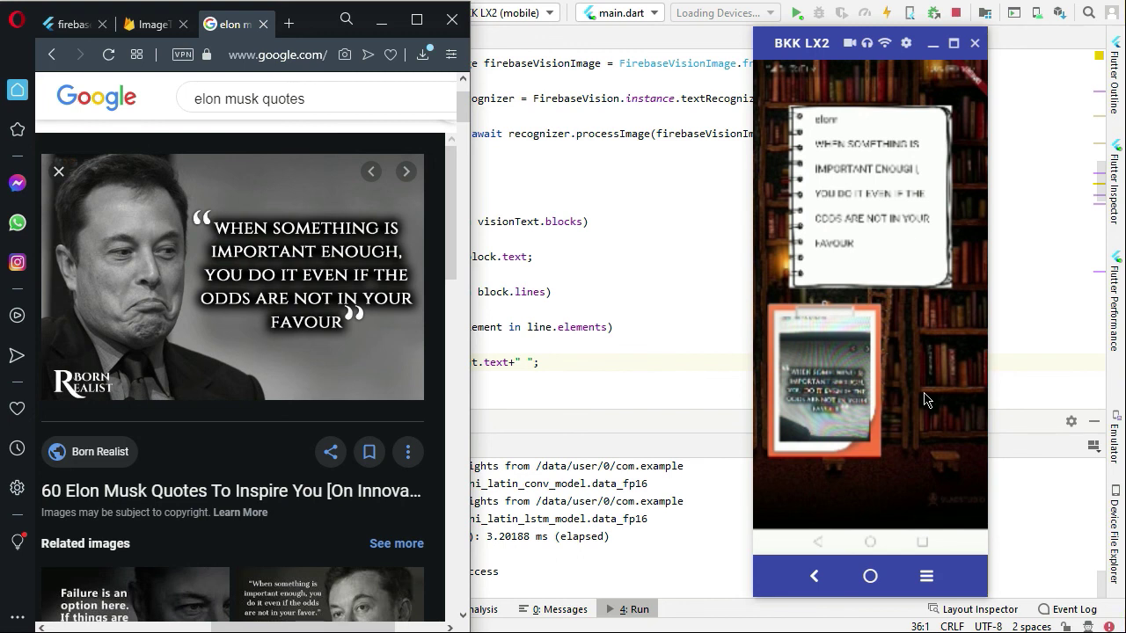
pyautogui.moveTo(824, 392)
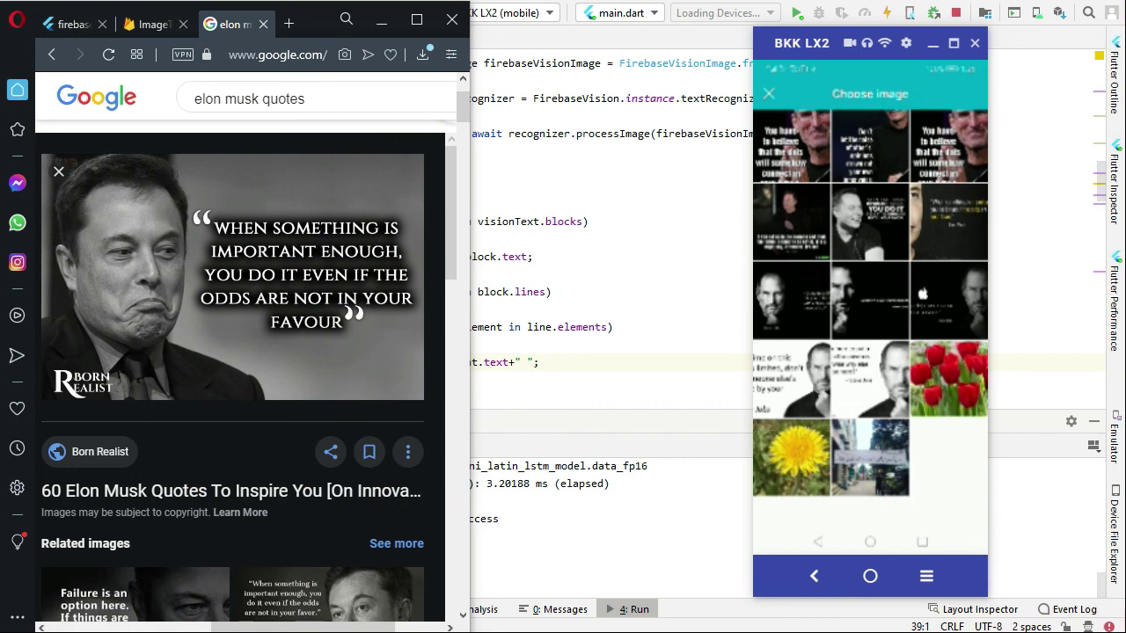
pyautogui.moveTo(867, 254)
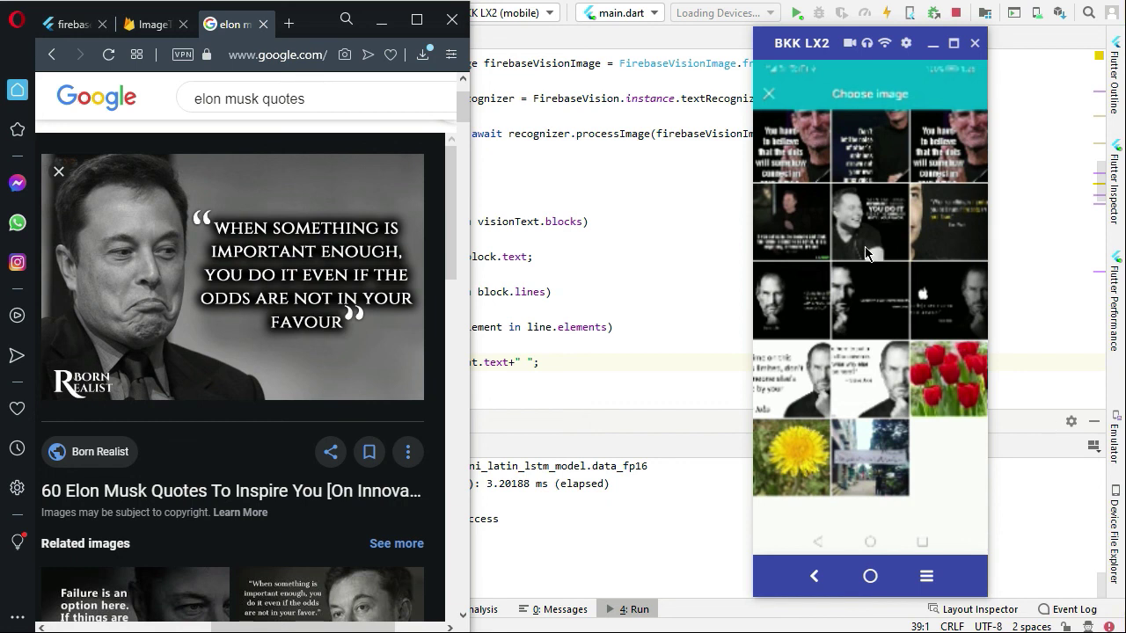
pyautogui.moveTo(901, 169)
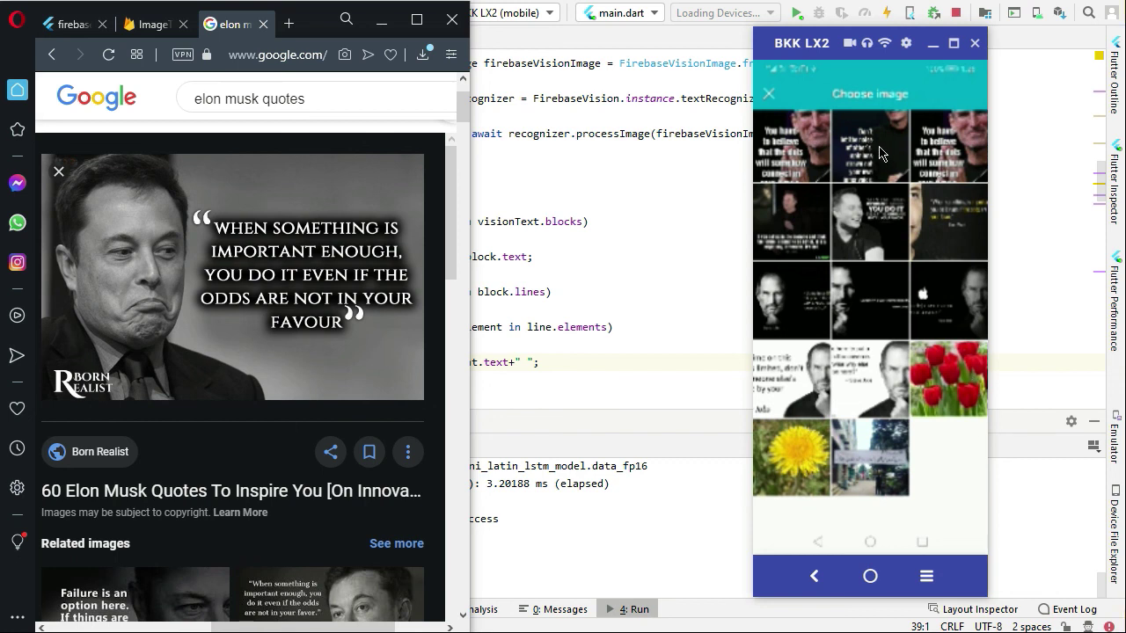
# Step: Pick the Steve Jobs quote image from the gallery and show its recognized text
pyautogui.click(870, 147)
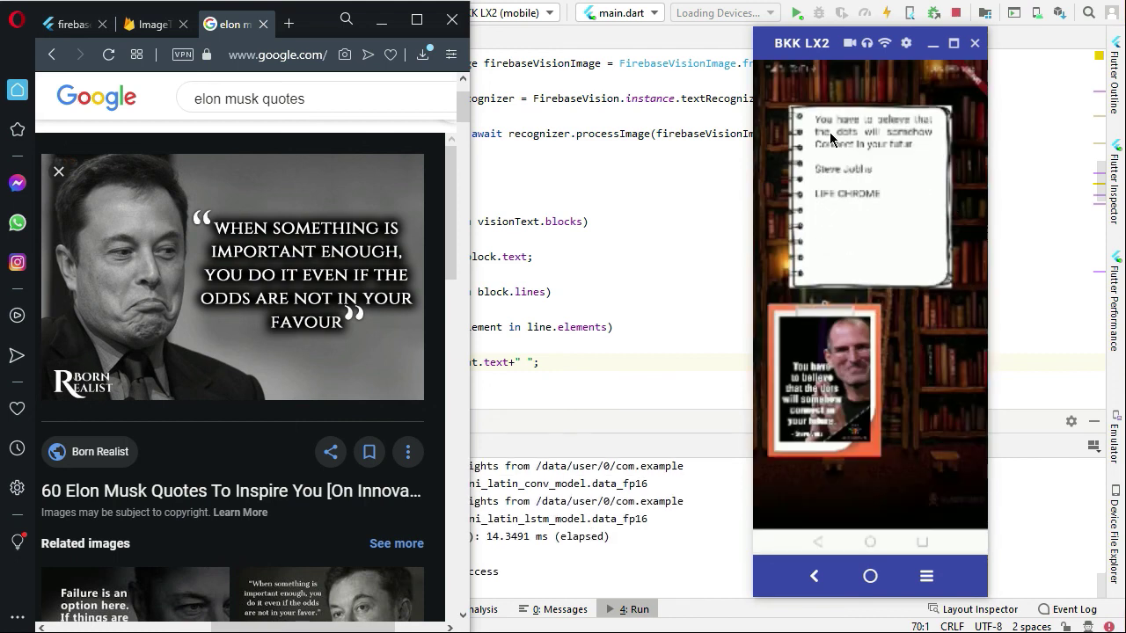
pyautogui.moveTo(883, 130)
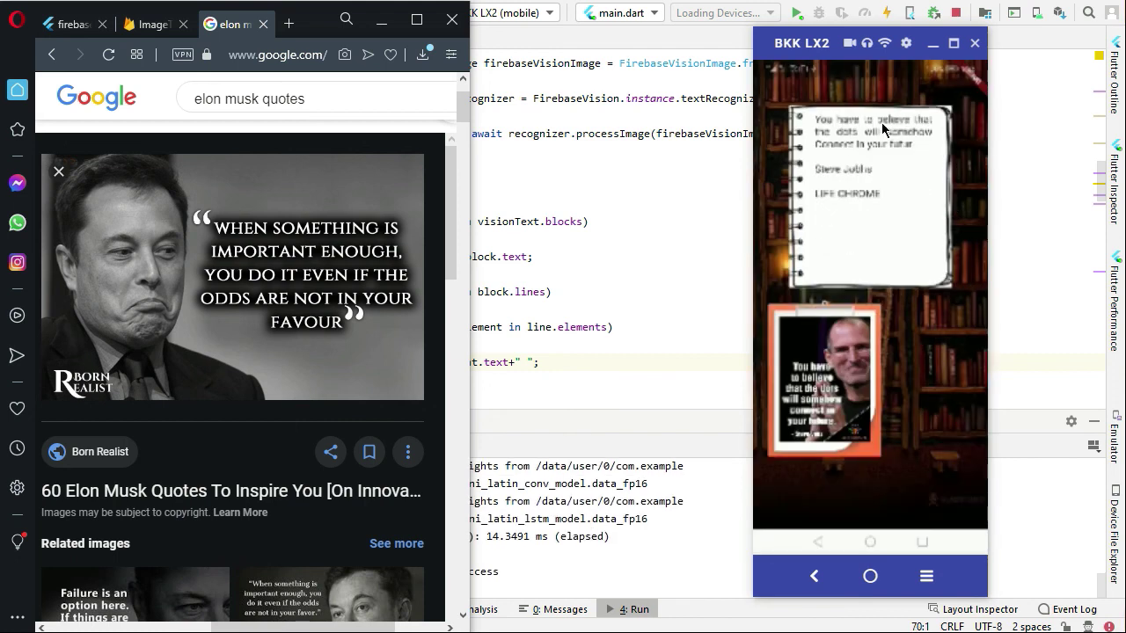
pyautogui.moveTo(899, 152)
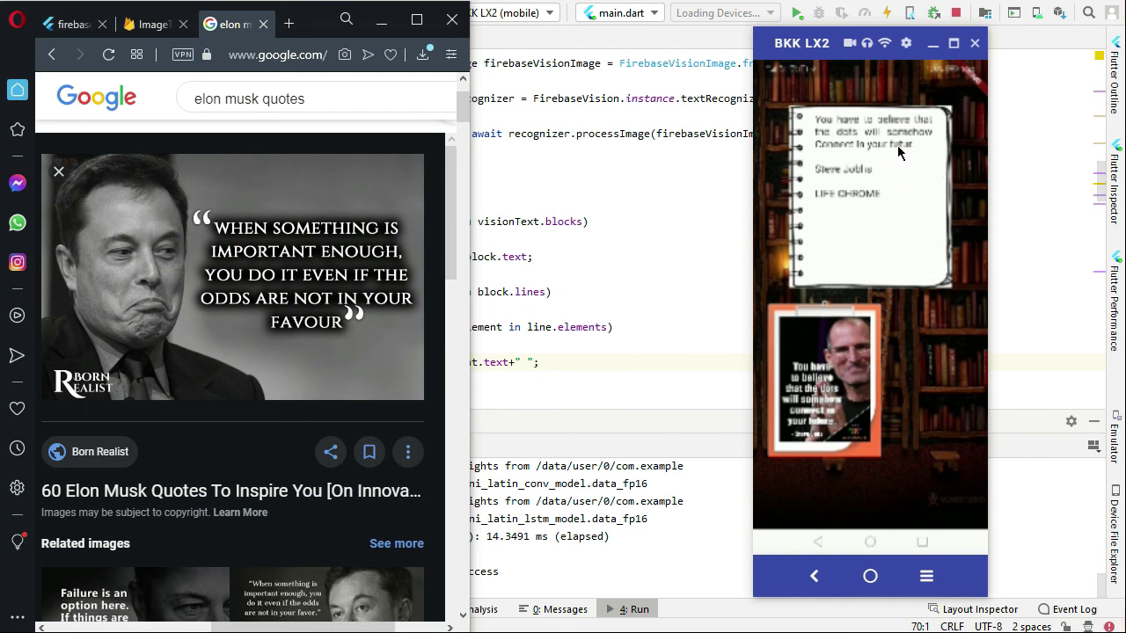